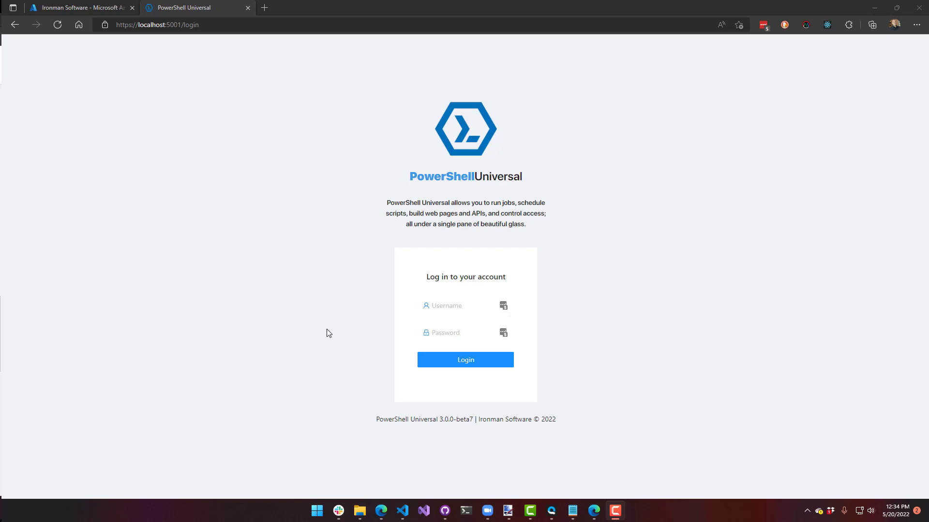
pyautogui.moveTo(365, 207)
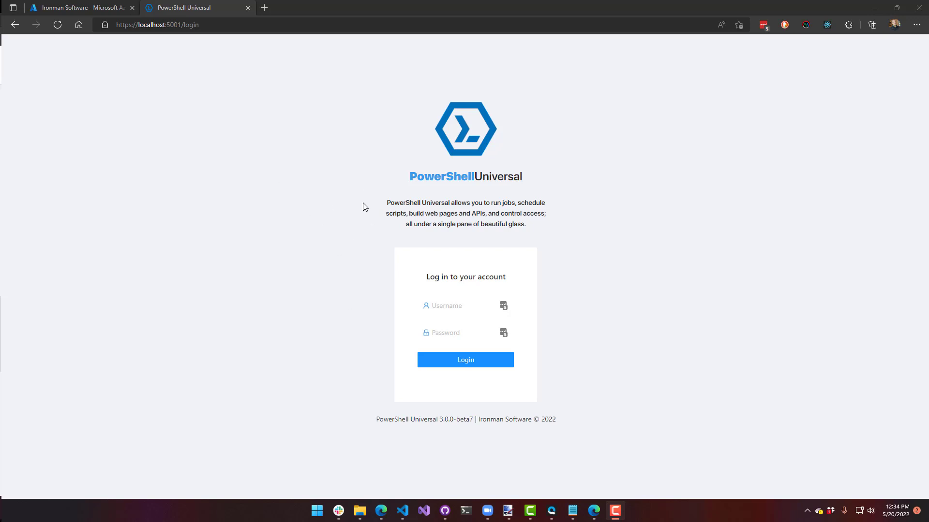
pyautogui.moveTo(357, 266)
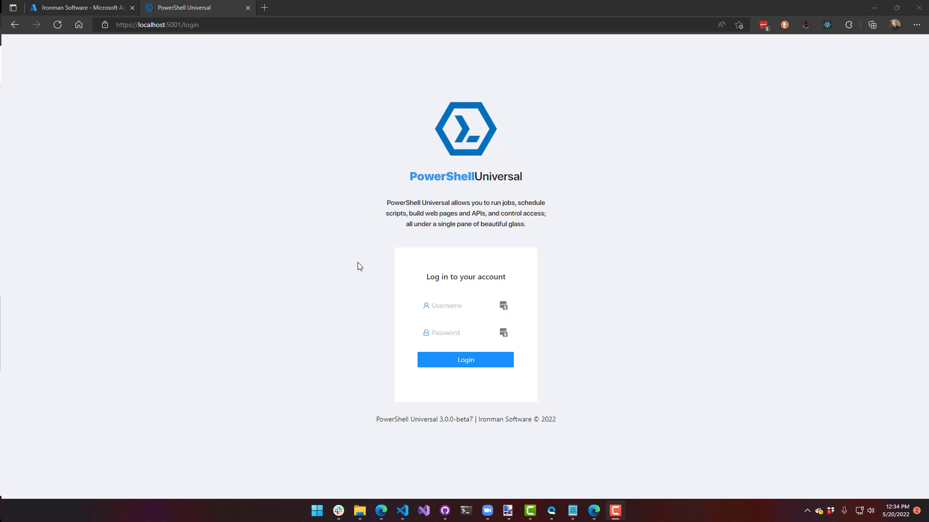
pyautogui.moveTo(258, 215)
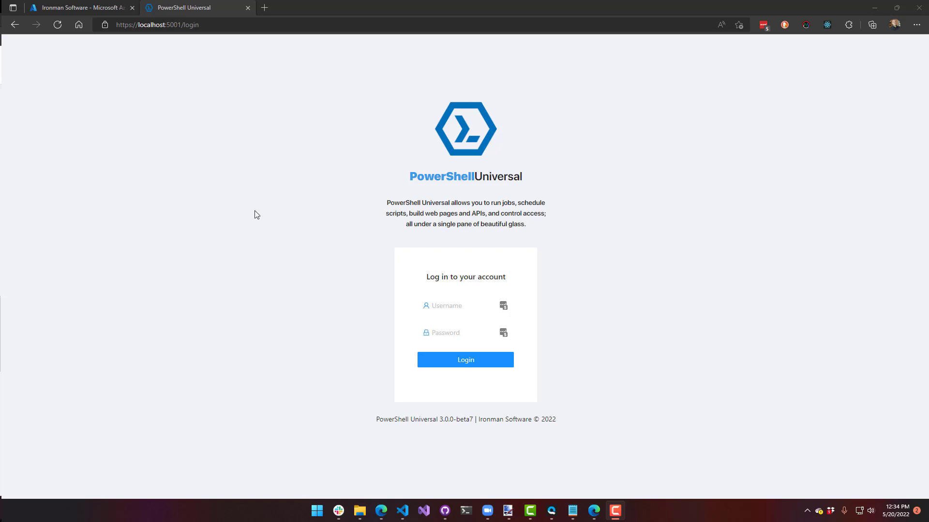
pyautogui.moveTo(149, 271)
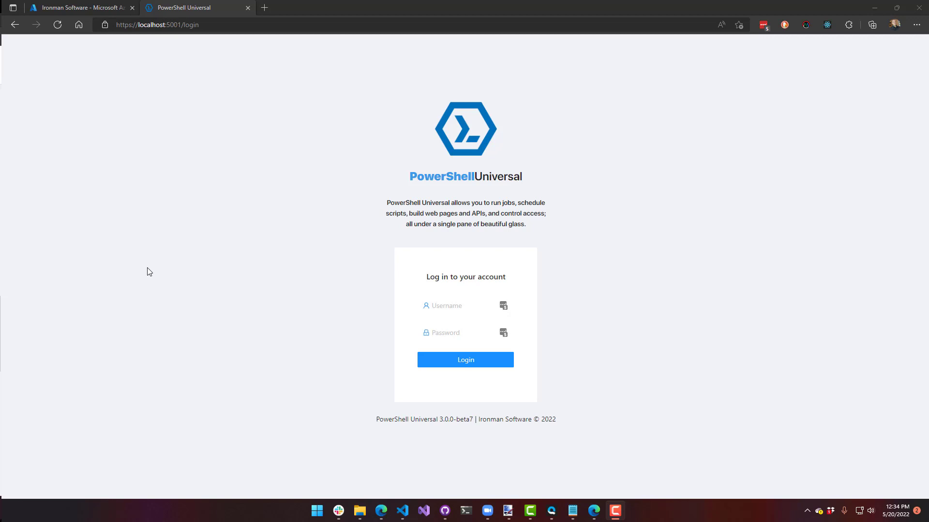
pyautogui.moveTo(151, 268)
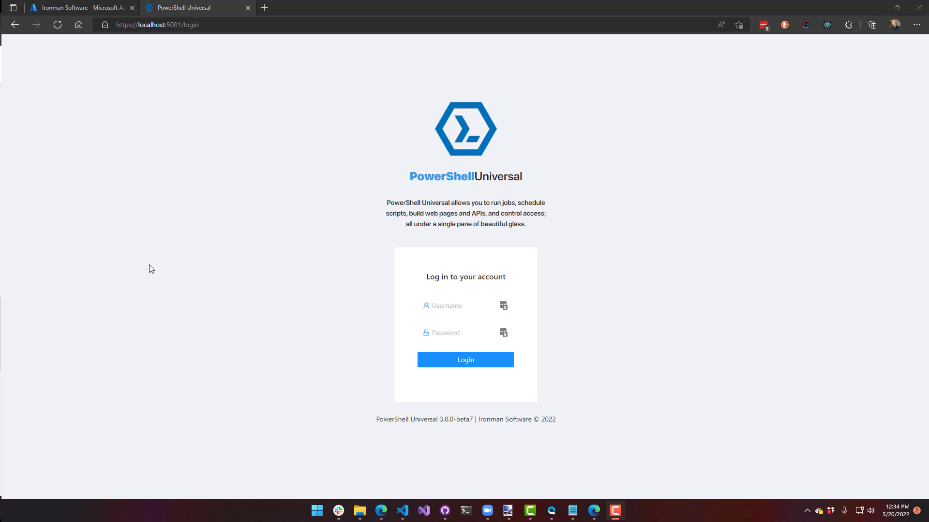
pyautogui.moveTo(242, 294)
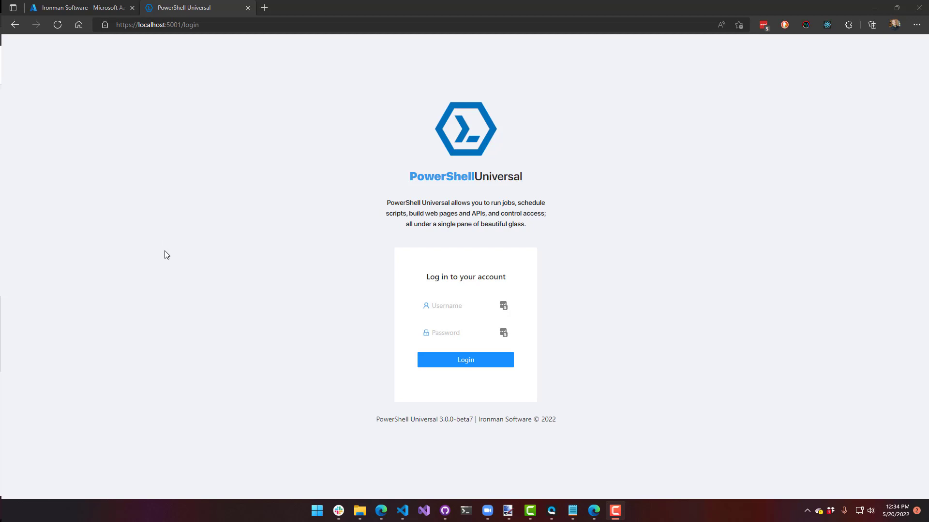
pyautogui.moveTo(145, 137)
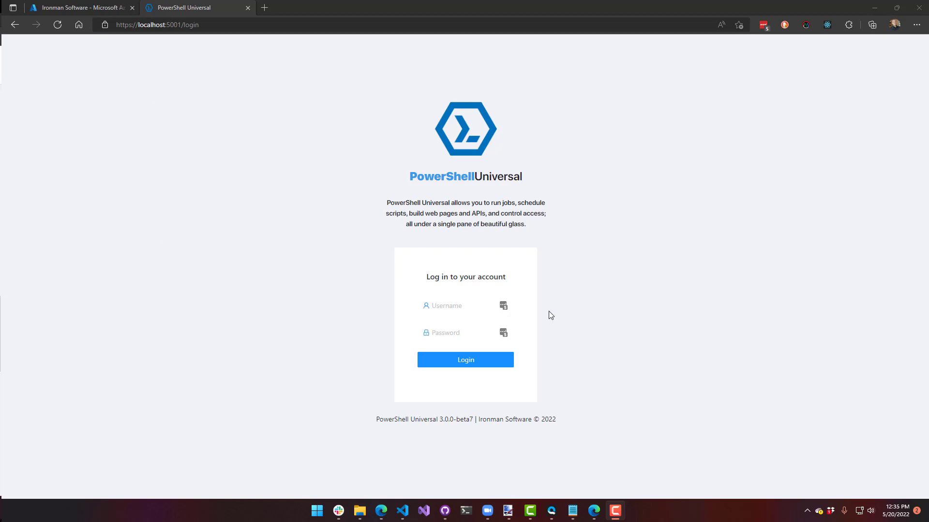
# Step: Sign in as admin and show Security > Authentication with the enabled Form method
pyautogui.click(446, 306)
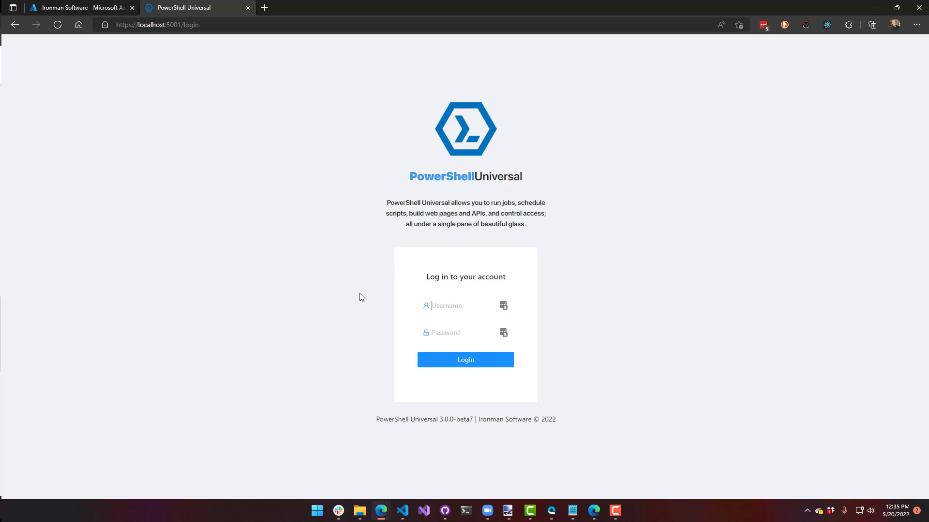
pyautogui.write('ad')
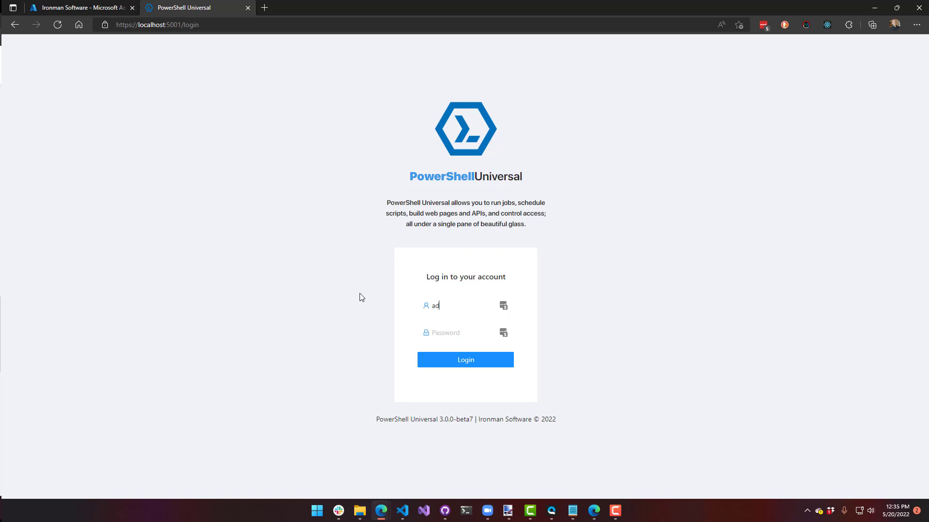
pyautogui.click(466, 360)
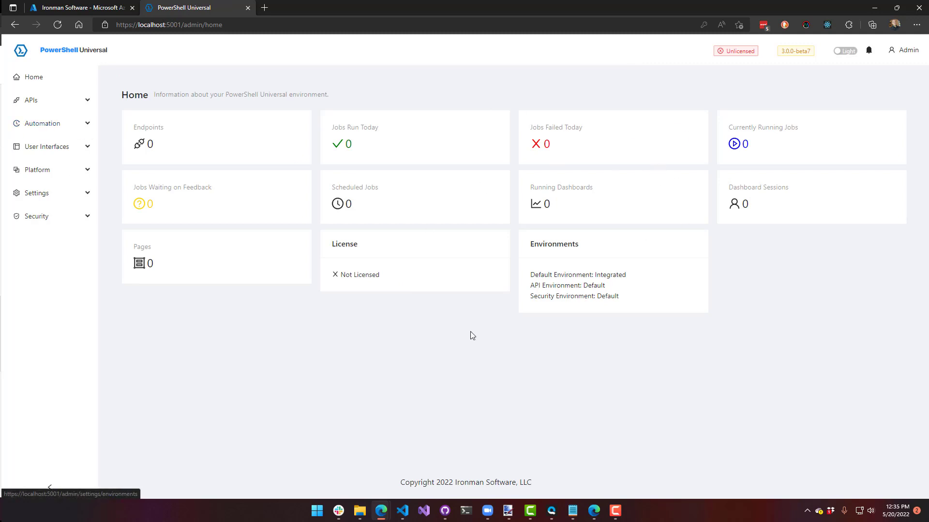
pyautogui.click(36, 215)
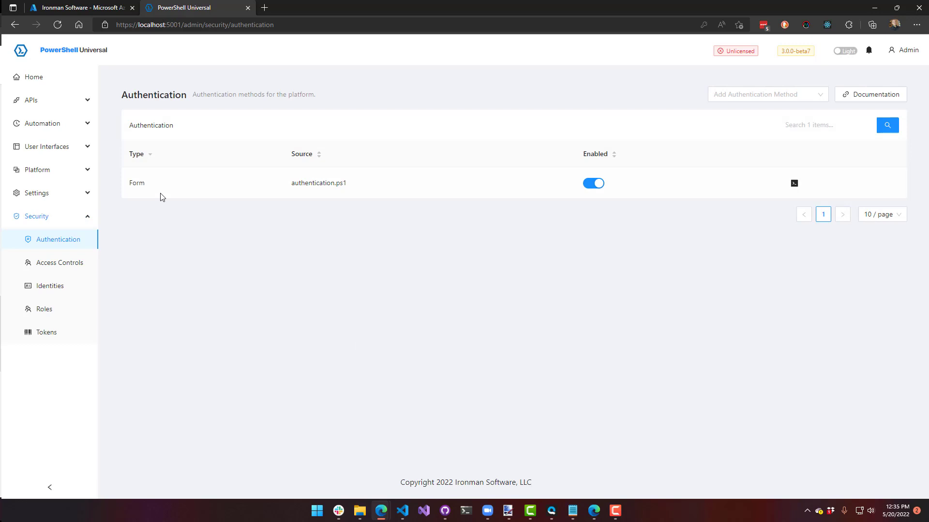
pyautogui.moveTo(473, 319)
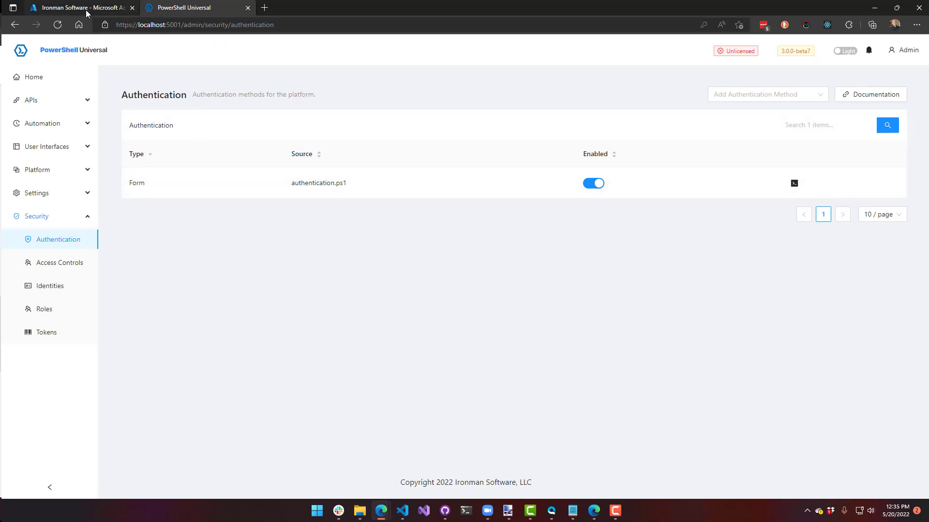
# Step: Start a new Azure AD app registration named PSU
pyautogui.click(81, 7)
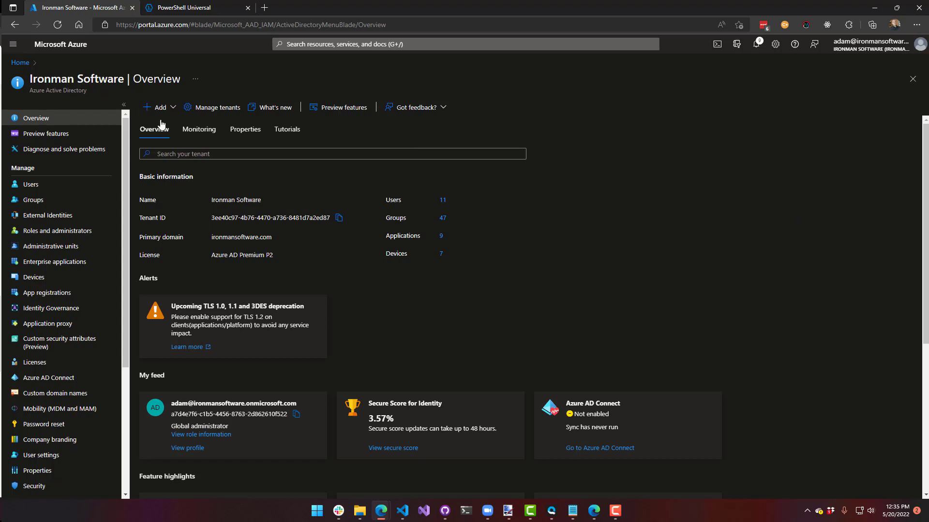
pyautogui.click(158, 107)
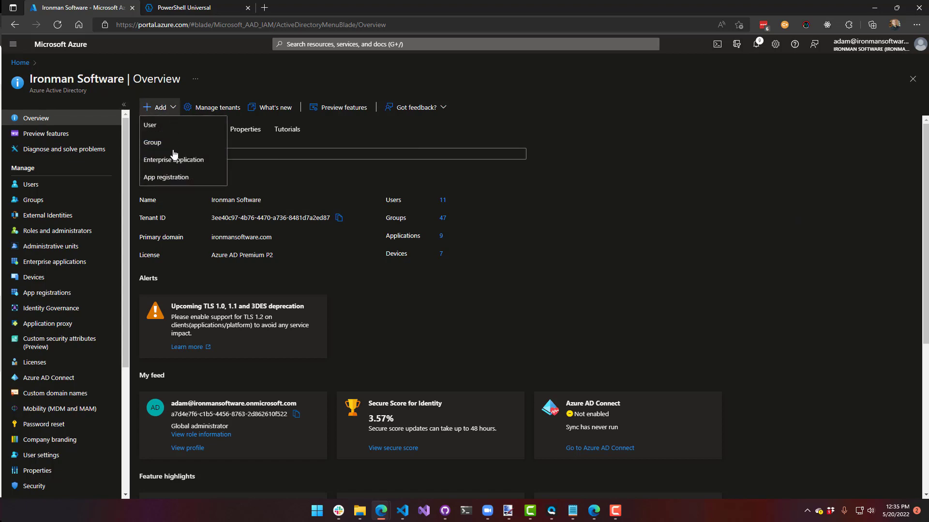
pyautogui.click(165, 177)
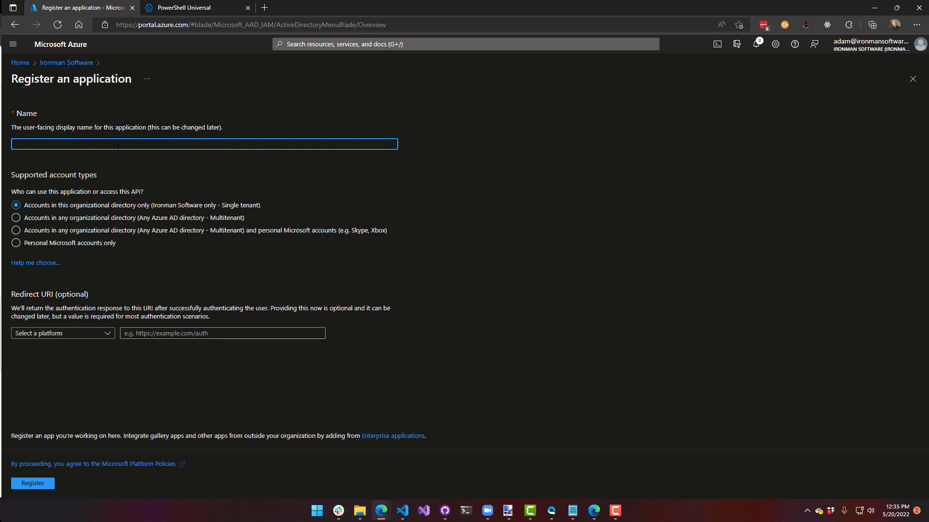
pyautogui.write('P')
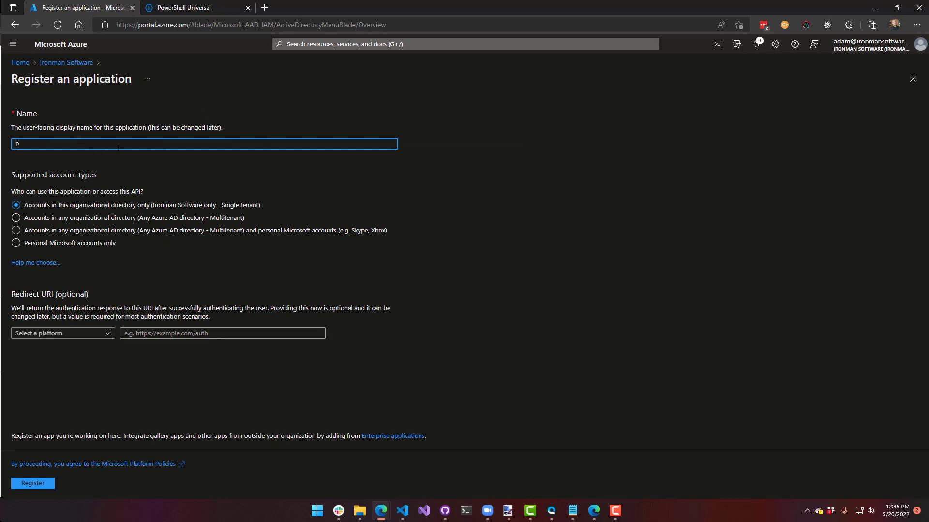
pyautogui.write('SU')
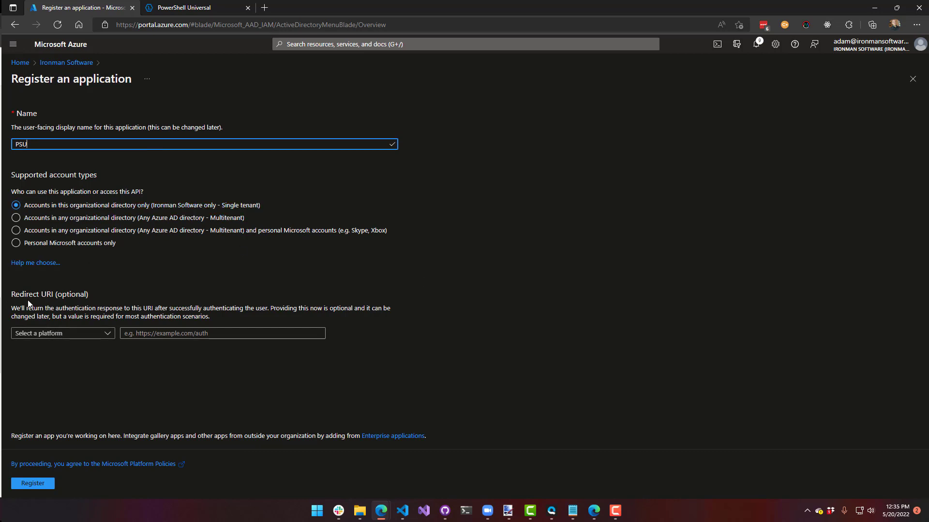
pyautogui.moveTo(62, 333)
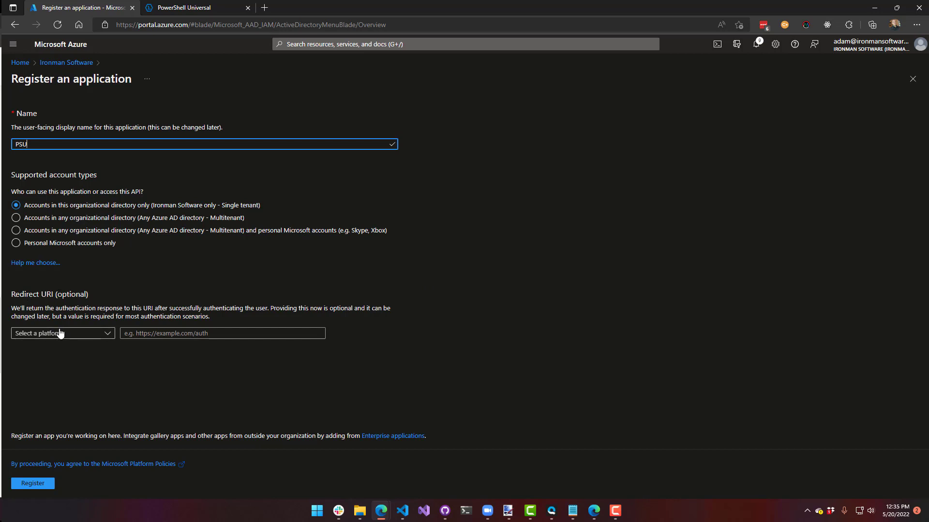
pyautogui.click(62, 332)
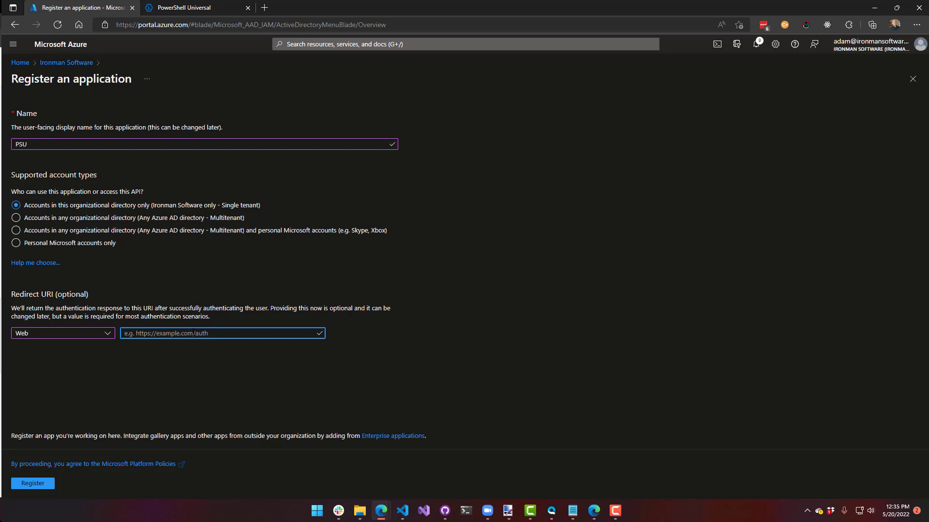
pyautogui.write('https://localhost:5001')
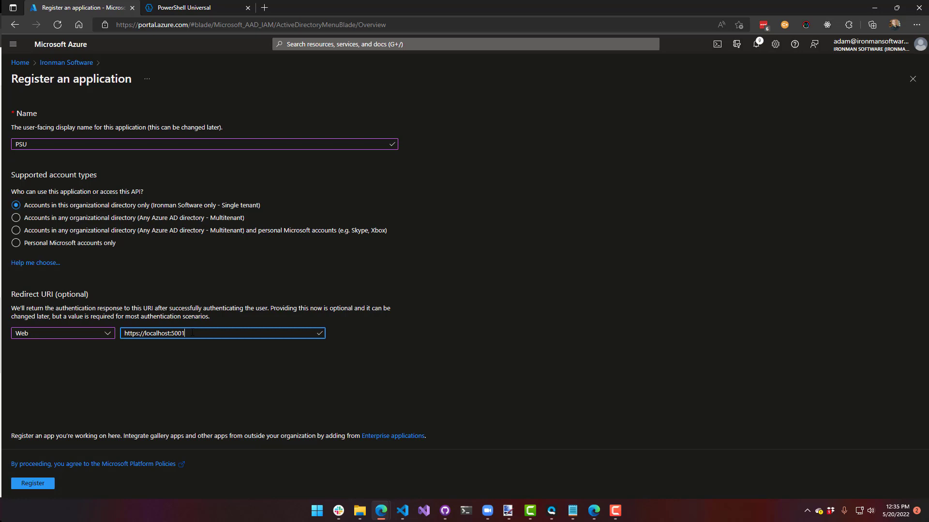
pyautogui.moveTo(329, 486)
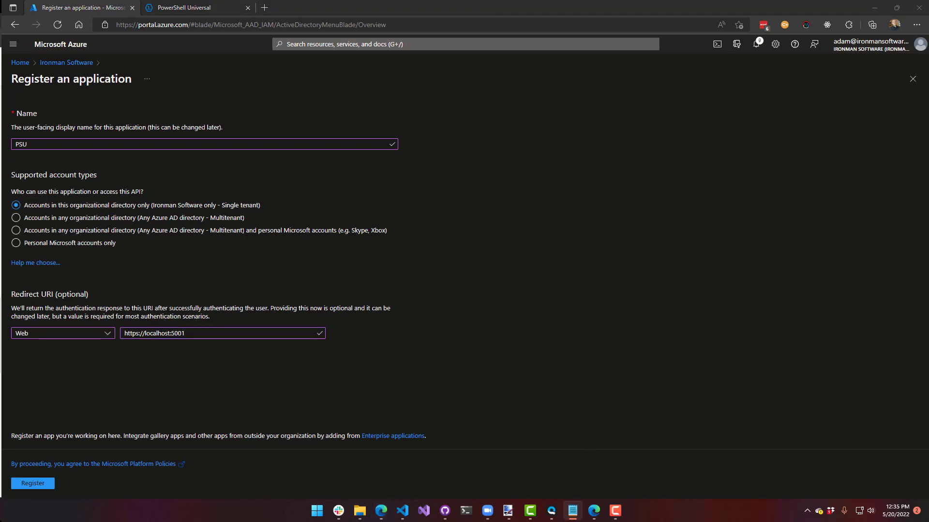
pyautogui.click(222, 332)
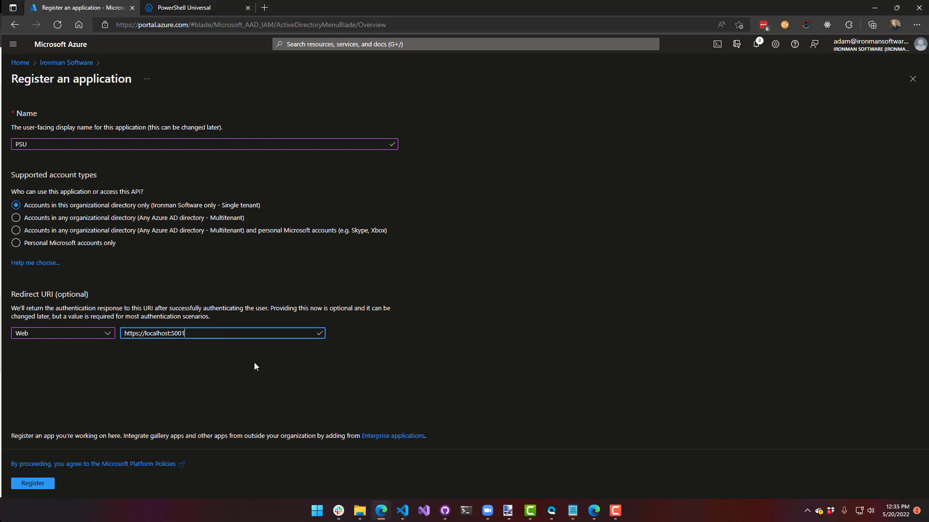
pyautogui.write('/auth/signin-oidc')
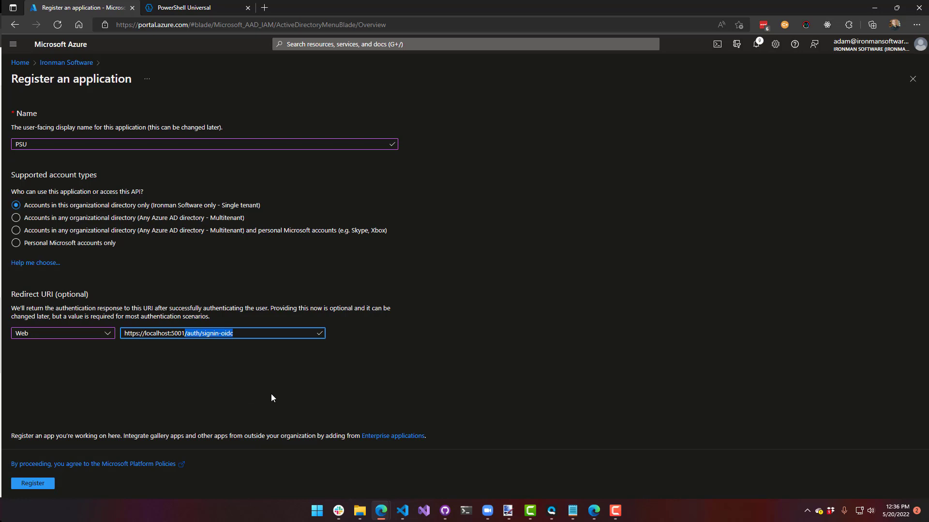
pyautogui.moveTo(251, 348)
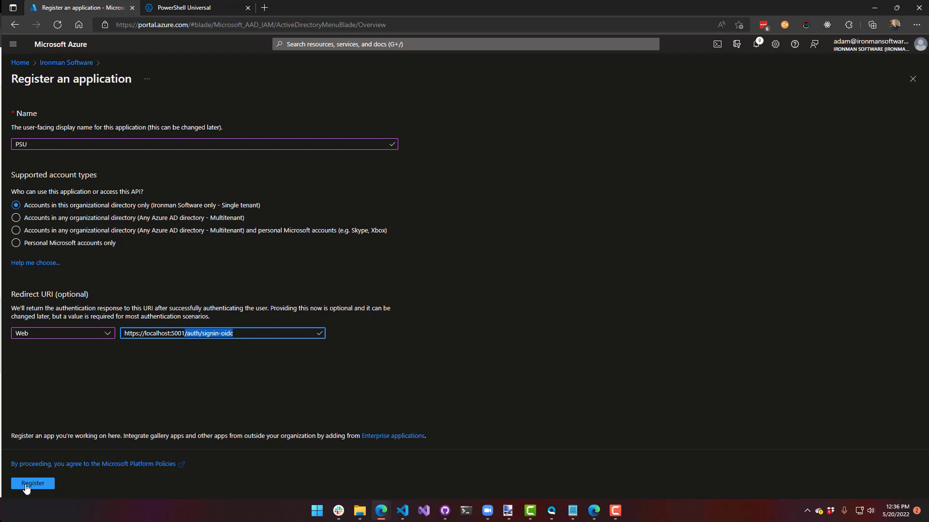
# Step: Register PSU, then set groupMembershipClaims to "All" in its manifest and save
pyautogui.click(33, 484)
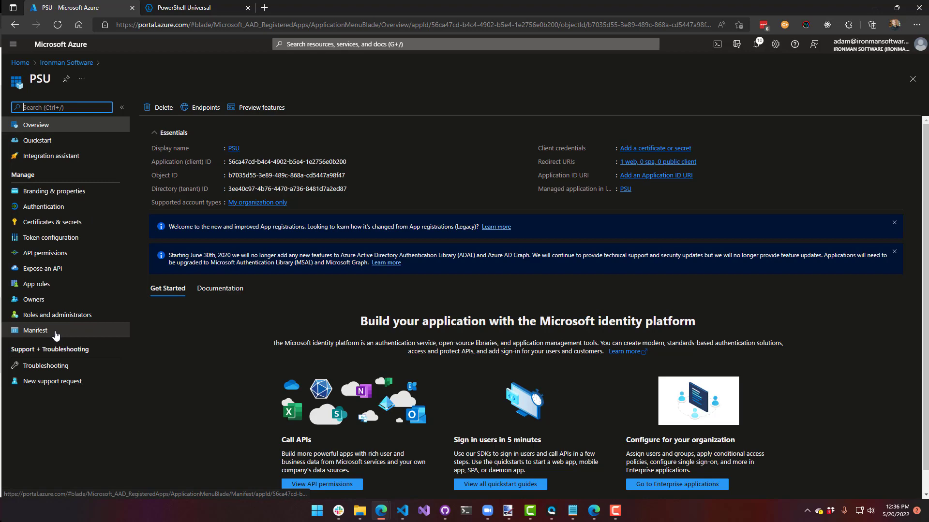
pyautogui.click(36, 330)
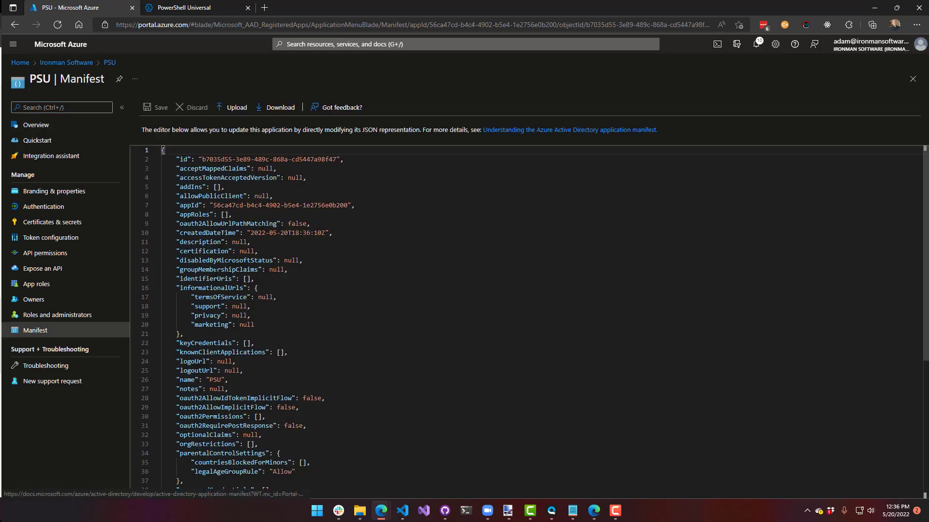
pyautogui.doubleClick(217, 270)
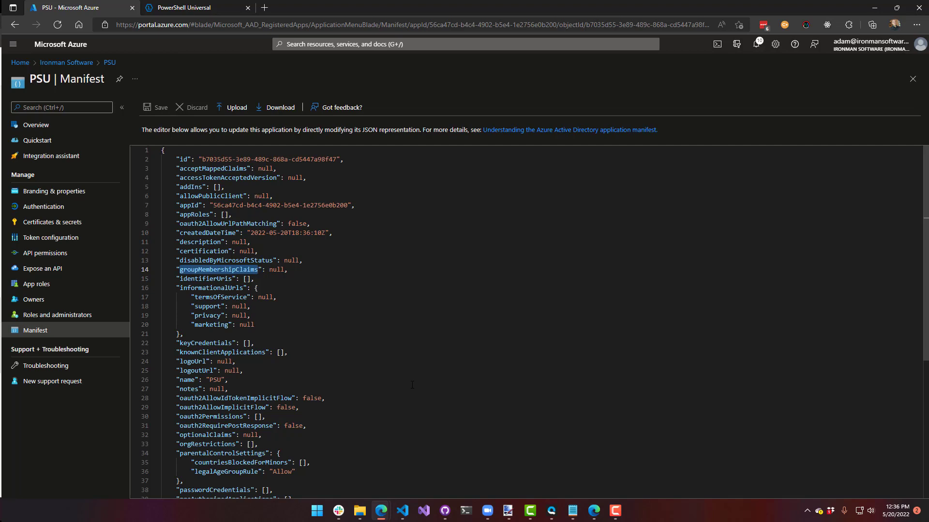
pyautogui.doubleClick(276, 269)
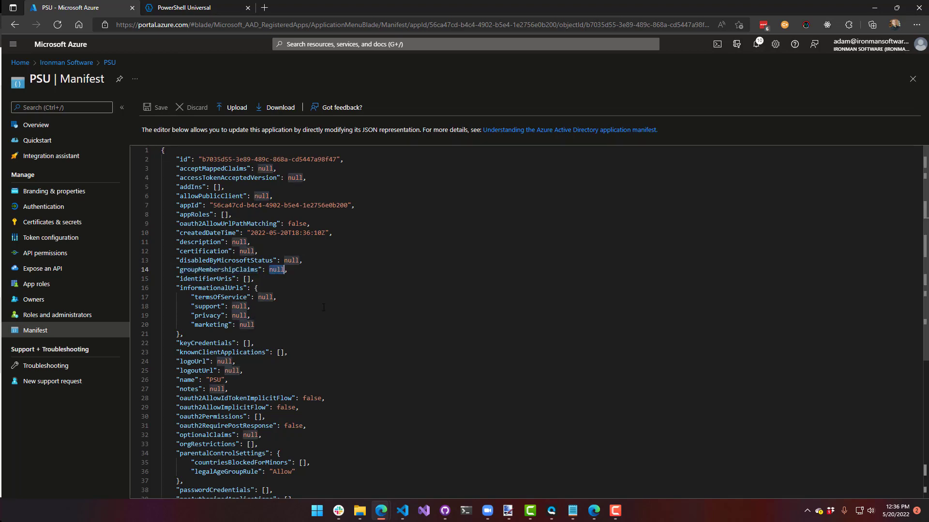
pyautogui.write('A"')
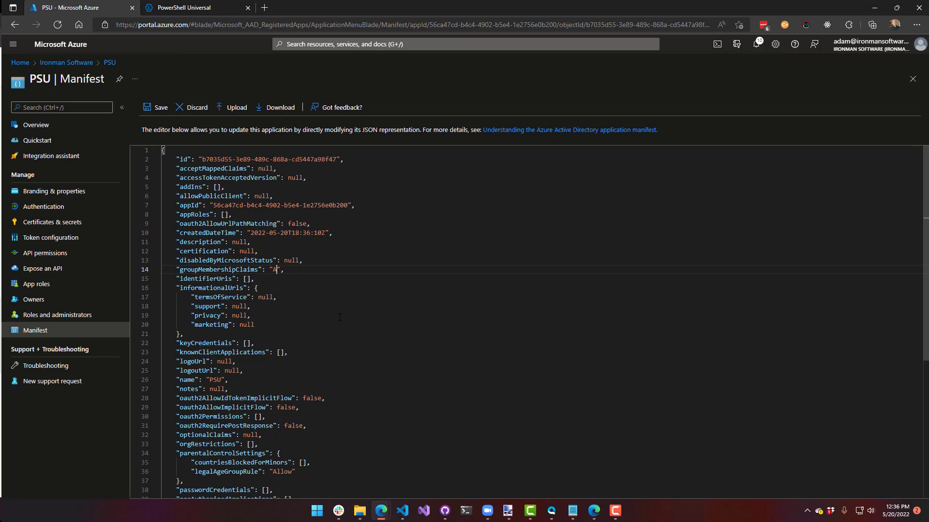
pyautogui.write('ll')
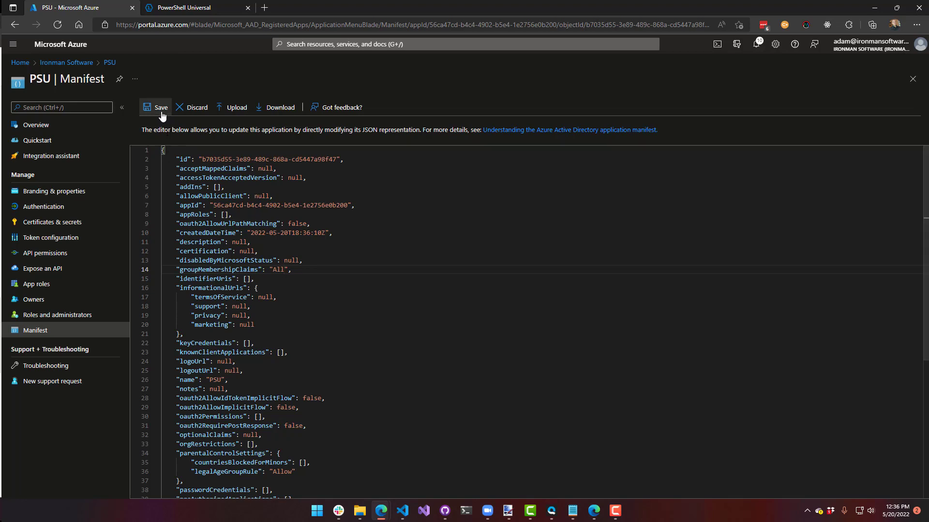
pyautogui.click(155, 108)
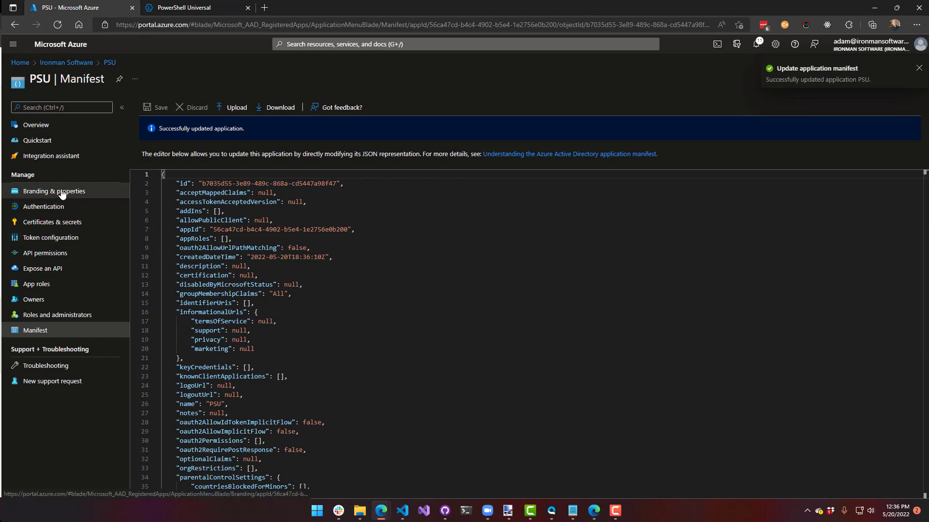
# Step: Create a client secret described PSU under Certificates & secrets and copy its value
pyautogui.click(52, 222)
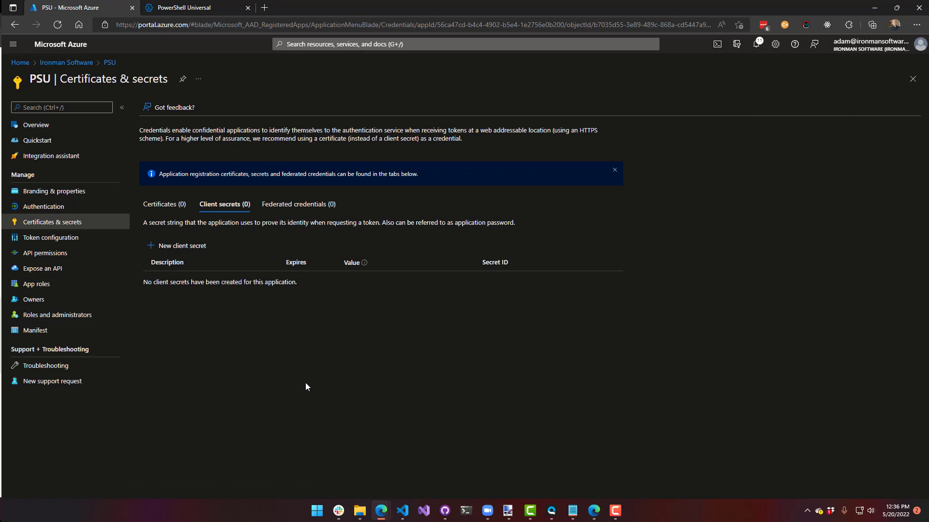
pyautogui.moveTo(323, 386)
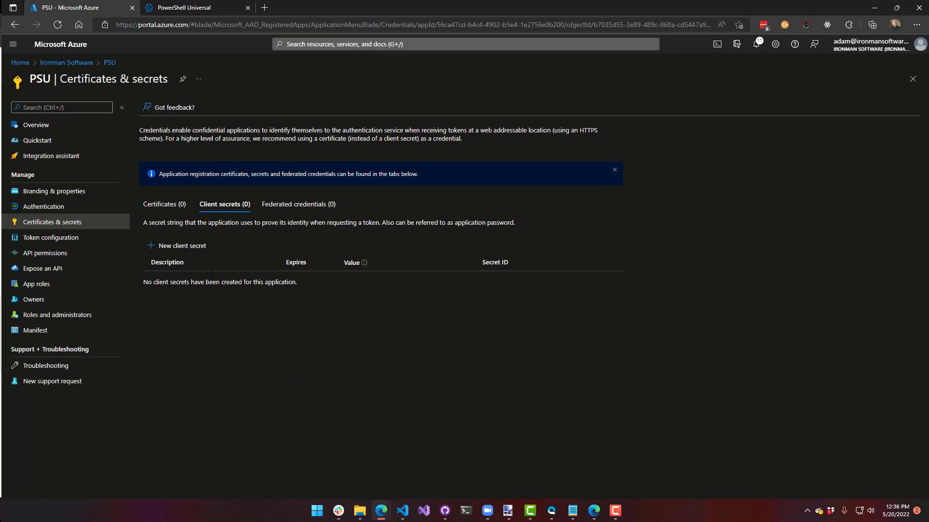
pyautogui.click(181, 246)
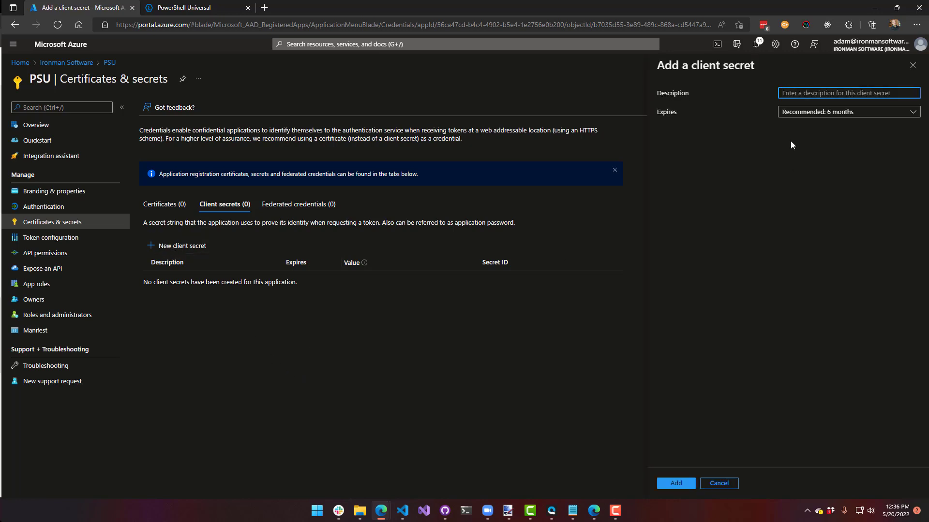
pyautogui.write('P')
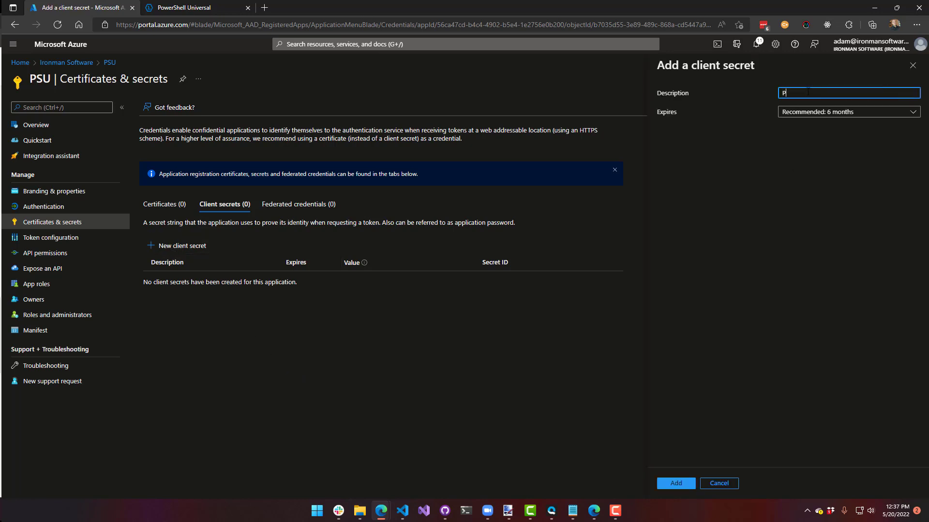
pyautogui.click(847, 111)
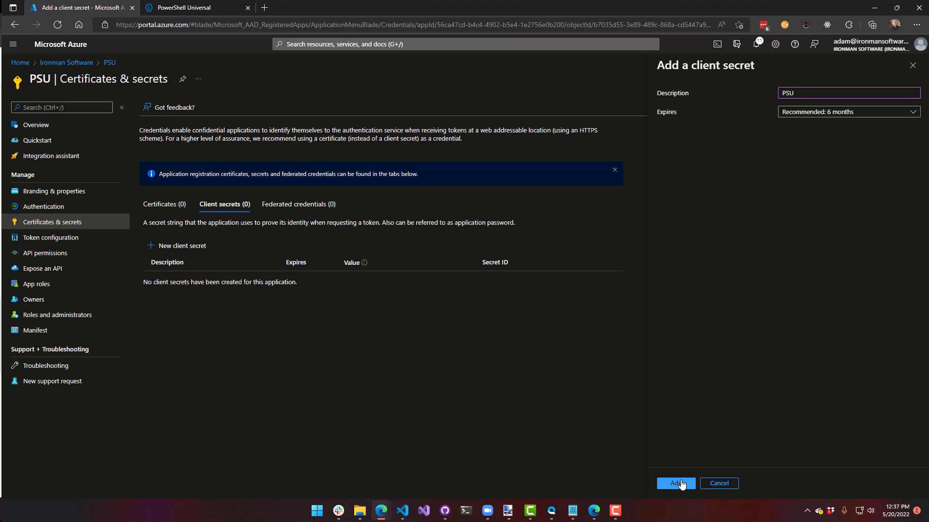
pyautogui.click(676, 484)
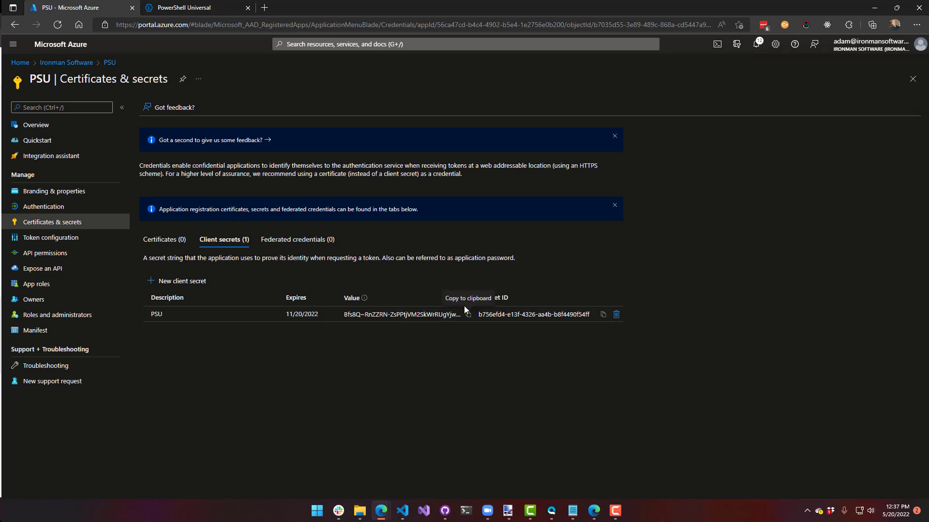
pyautogui.click(468, 313)
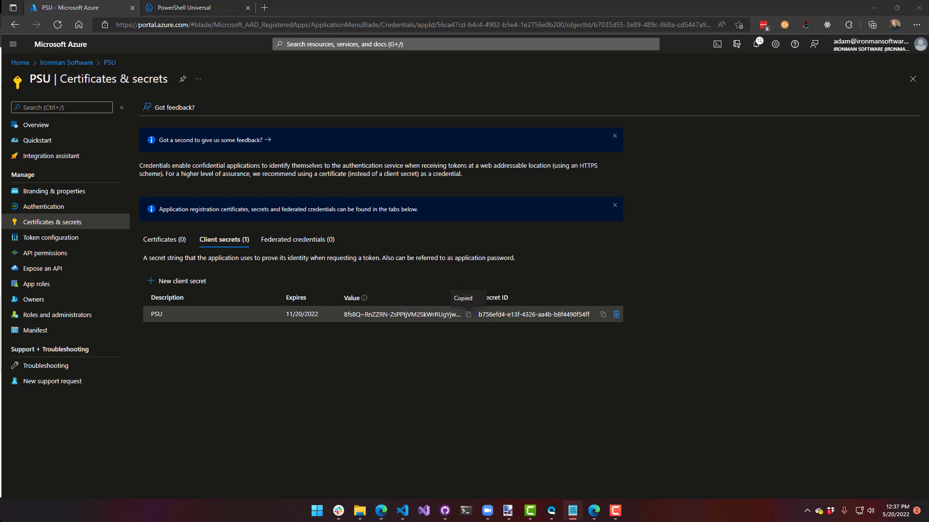
pyautogui.moveTo(289, 434)
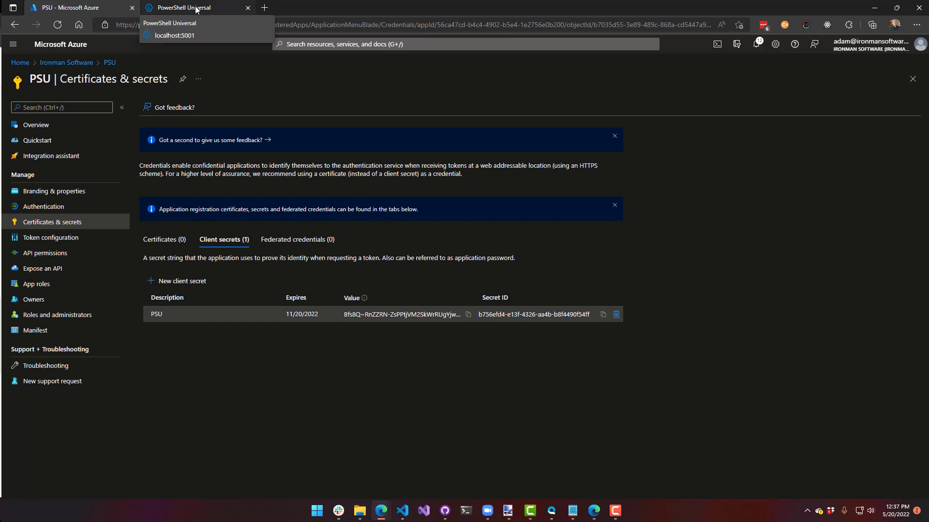
# Step: Add an OpenID Connect authentication method in PowerShell Universal and edit its settings
pyautogui.click(184, 7)
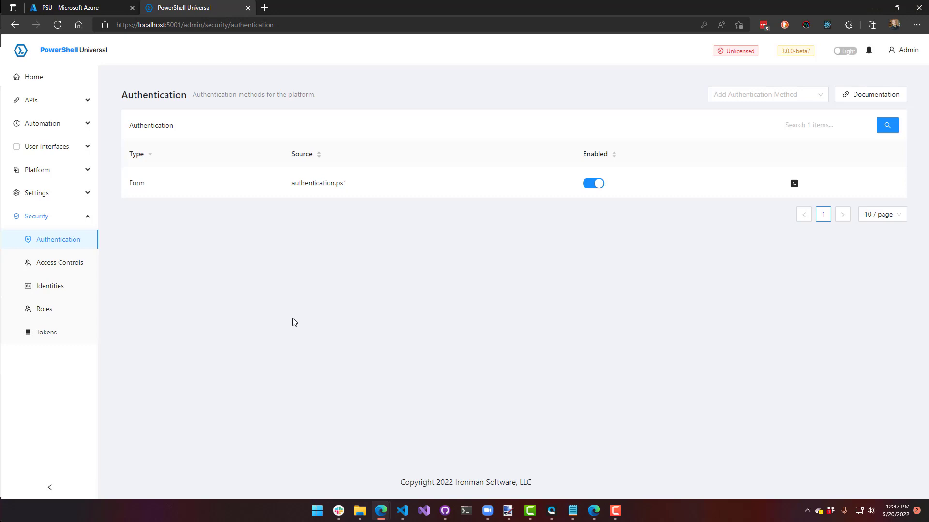
pyautogui.moveTo(717, 159)
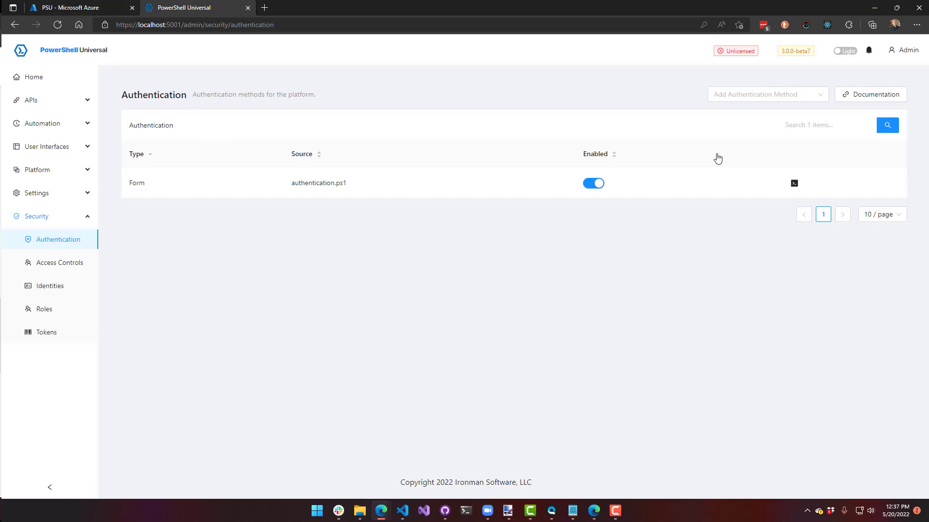
pyautogui.click(766, 94)
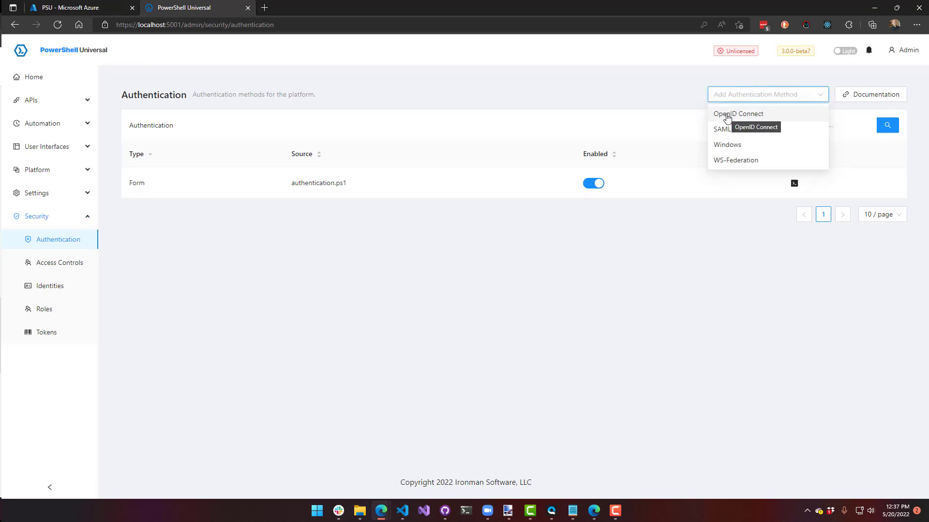
pyautogui.click(738, 114)
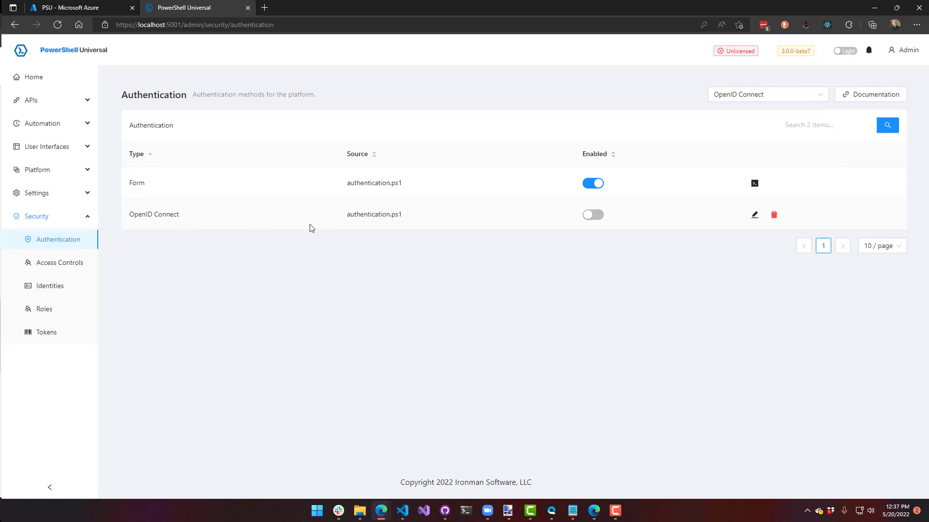
pyautogui.moveTo(755, 215)
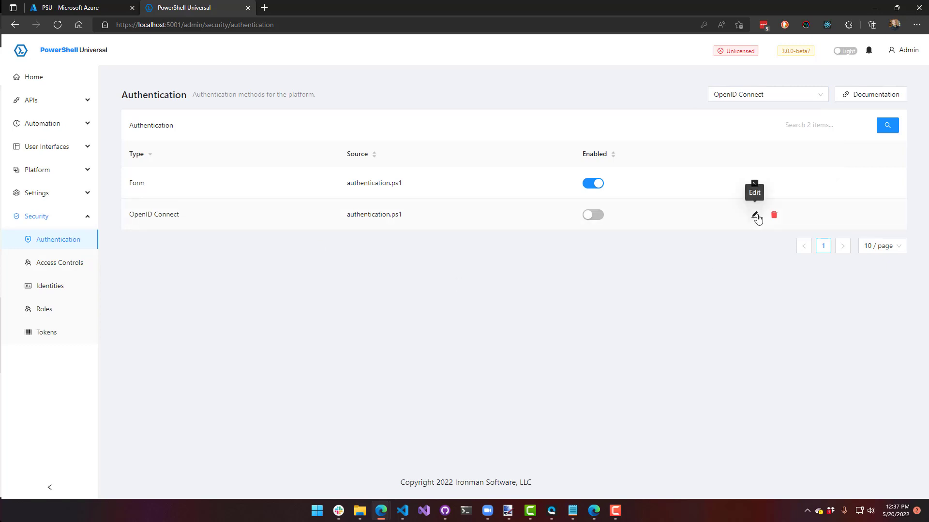
pyautogui.click(754, 214)
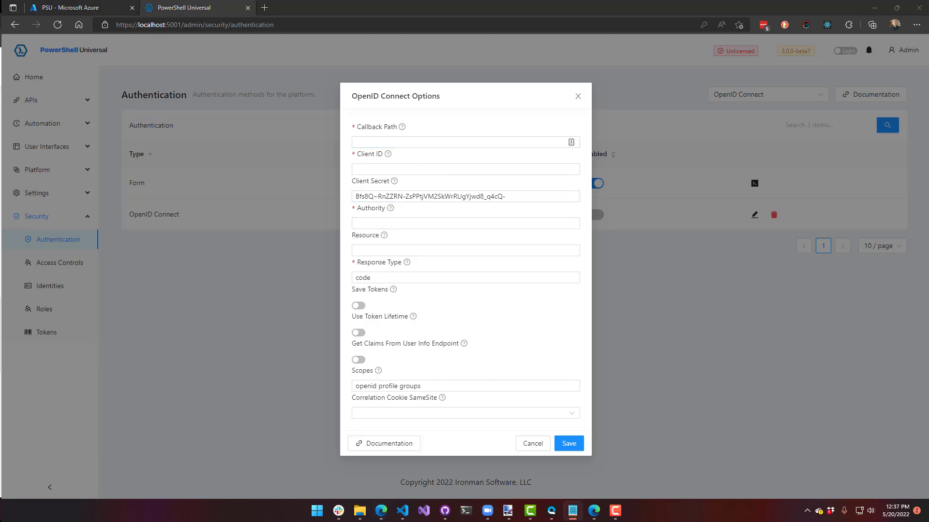
# Step: Enter the client secret and callback path /auth/signin-oidc
pyautogui.click(465, 143)
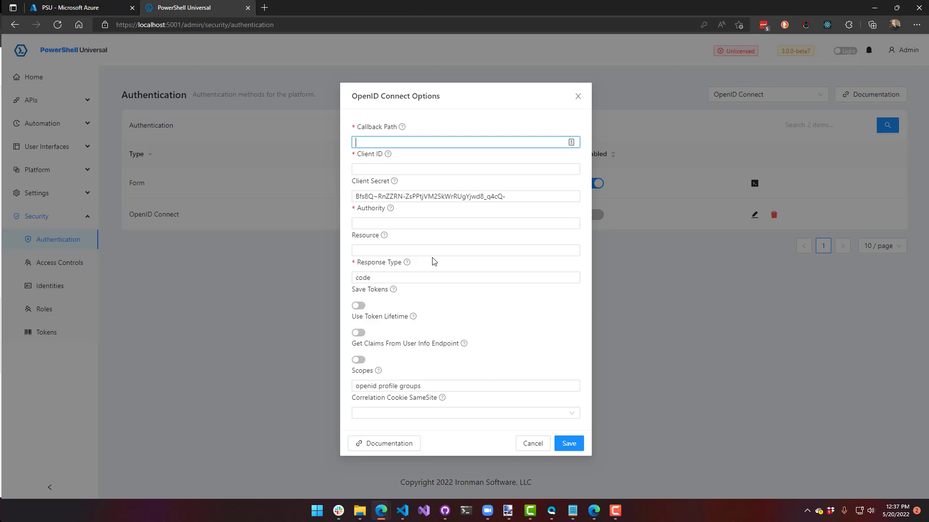
pyautogui.write('/auth/signin-oidc')
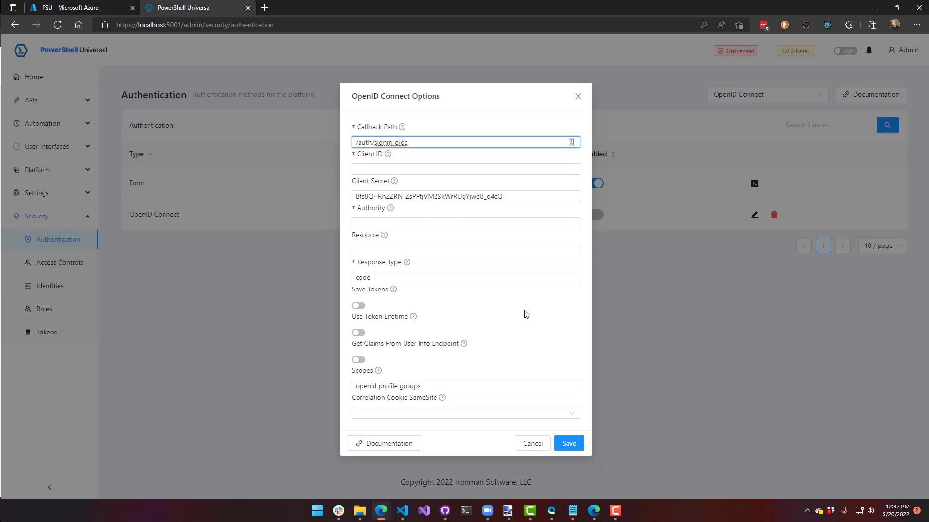
pyautogui.moveTo(195, 132)
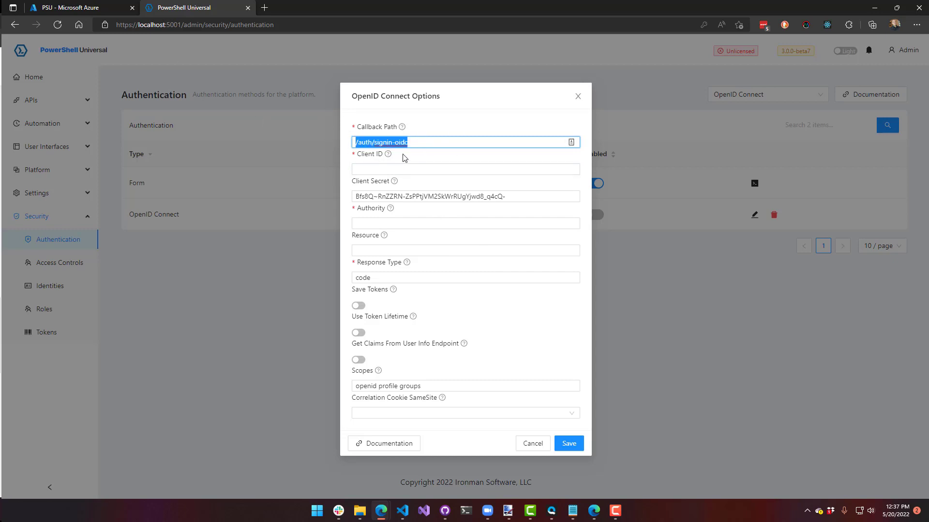
pyautogui.click(465, 169)
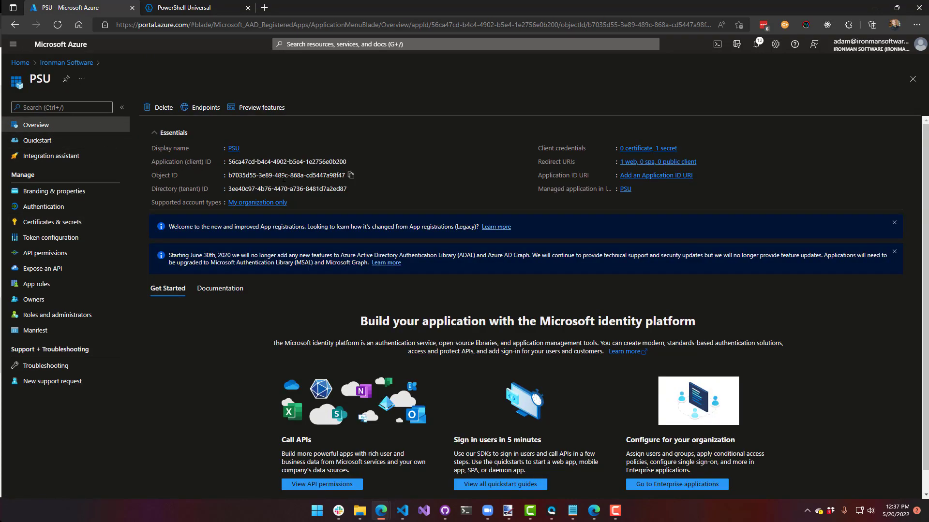
# Step: Copy the PSU application client ID 56ca47cd-... into the OpenID Connect settings and show Azure's endpoints list
pyautogui.click(350, 161)
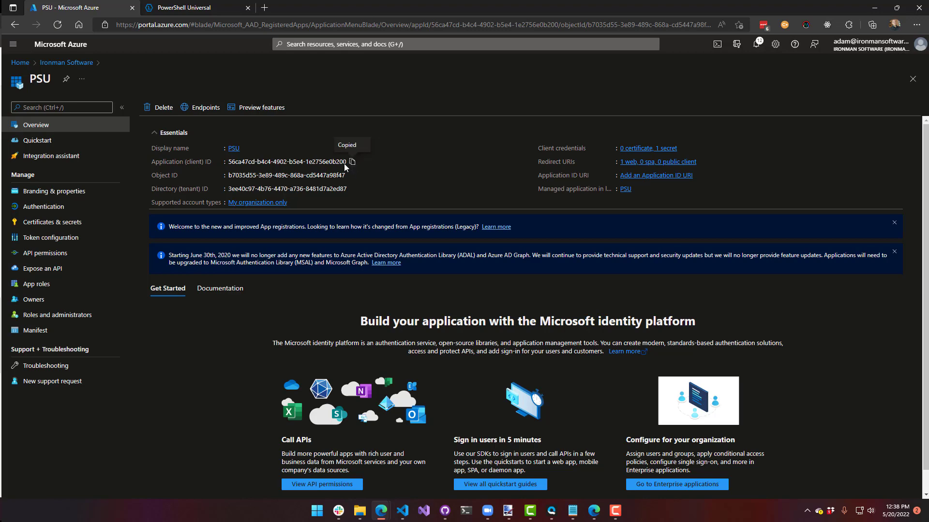
pyautogui.click(197, 7)
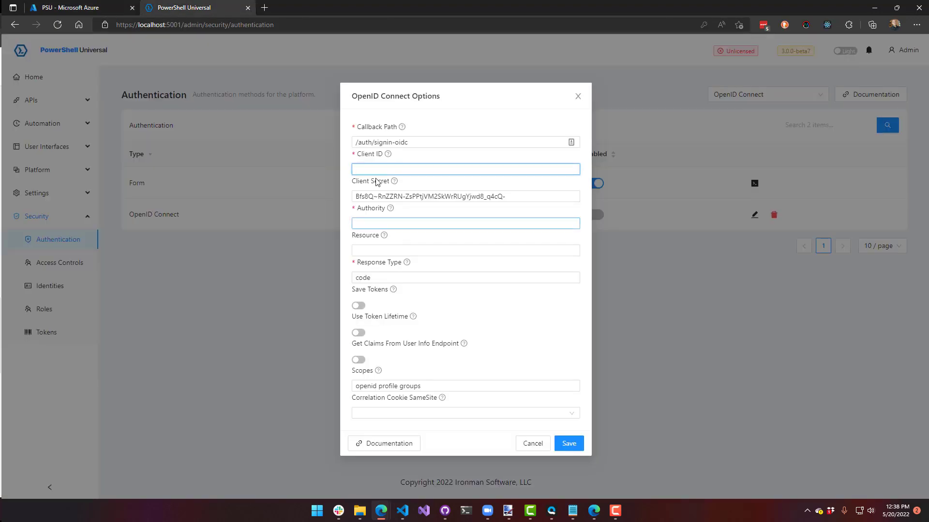
pyautogui.write('56ca47cd-b4c4-4902-b5e4-1e2756e0b200')
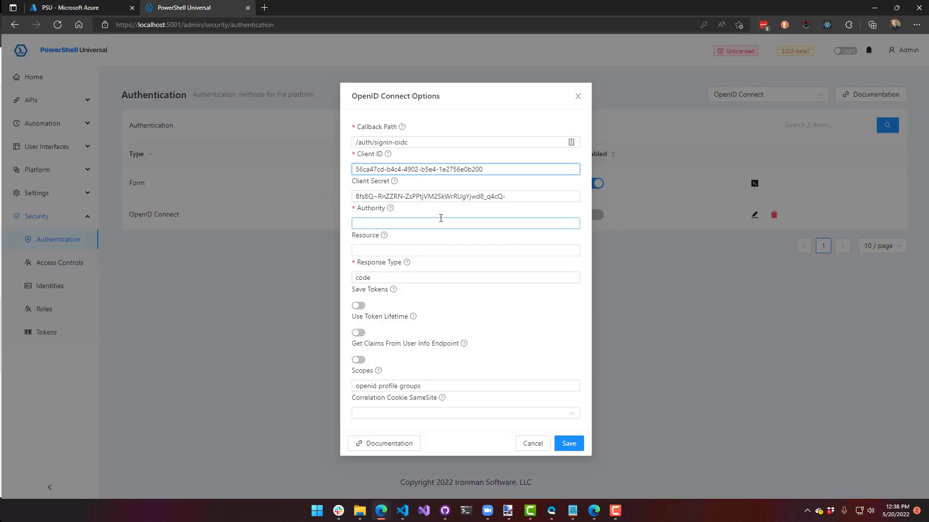
pyautogui.click(465, 224)
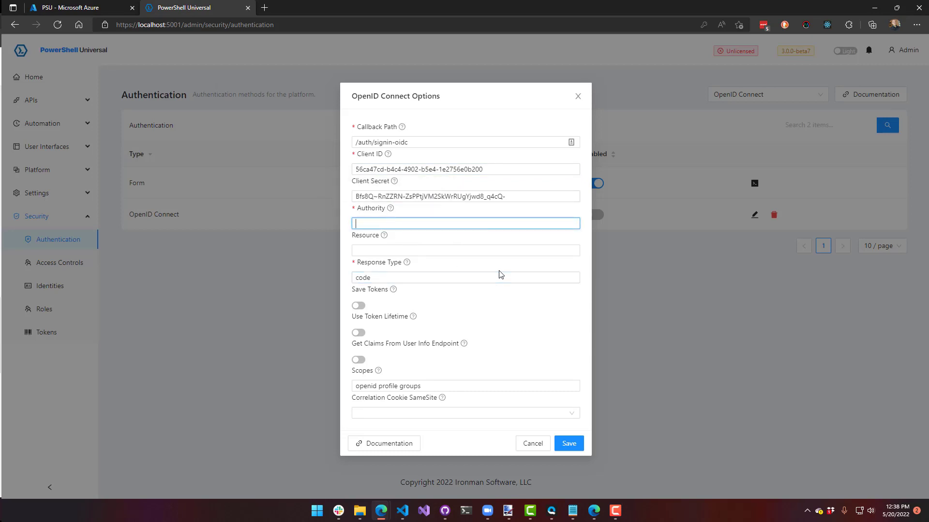
pyautogui.click(81, 7)
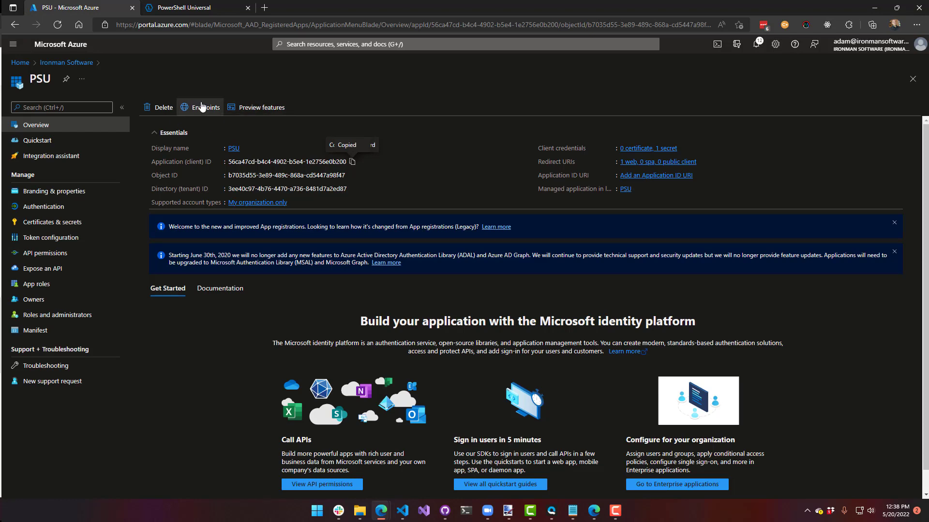
pyautogui.click(205, 108)
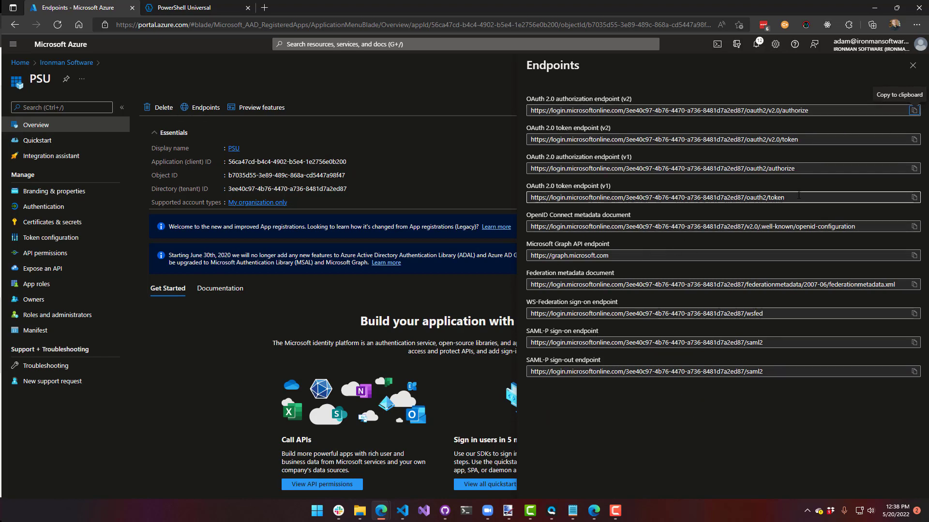
pyautogui.doubleClick(767, 197)
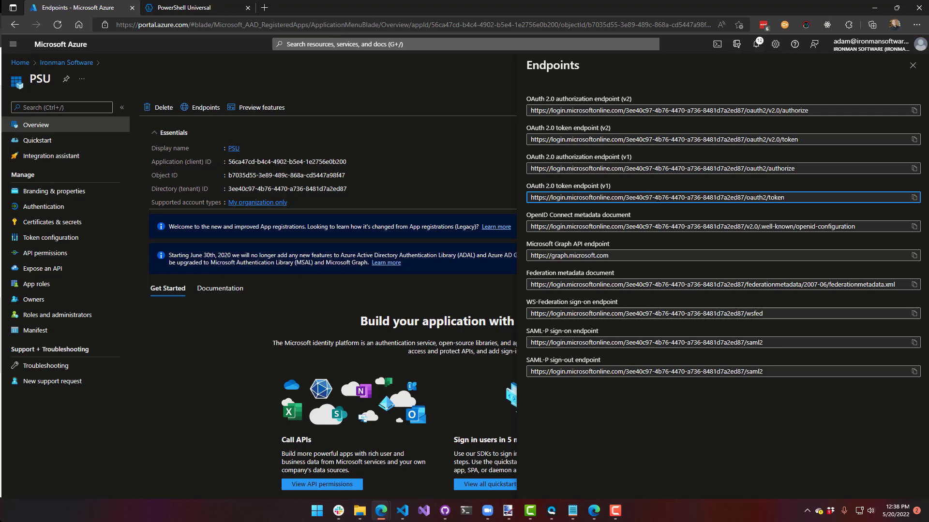
pyautogui.click(915, 198)
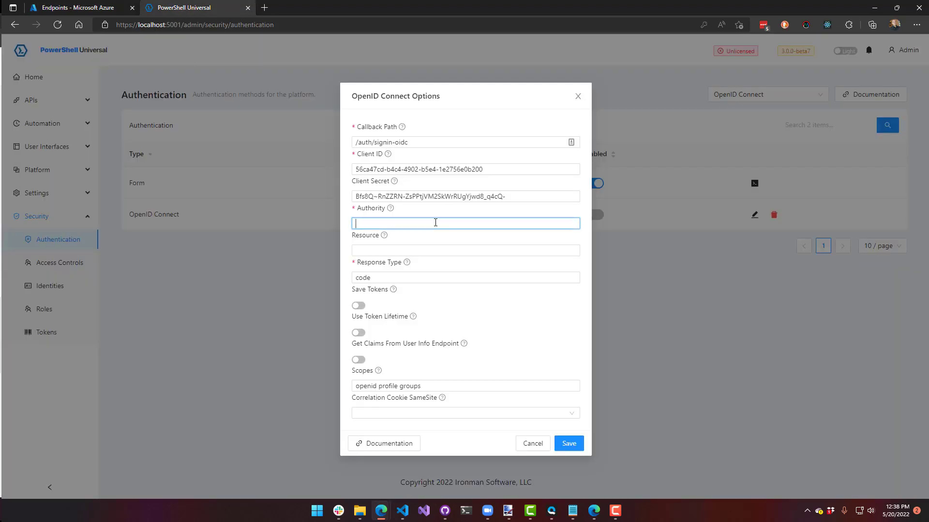
pyautogui.write('https://login.microsoftonline.com/3ee40c97-4b76-4470-a736-8481d7a2ed87/oauth2/token')
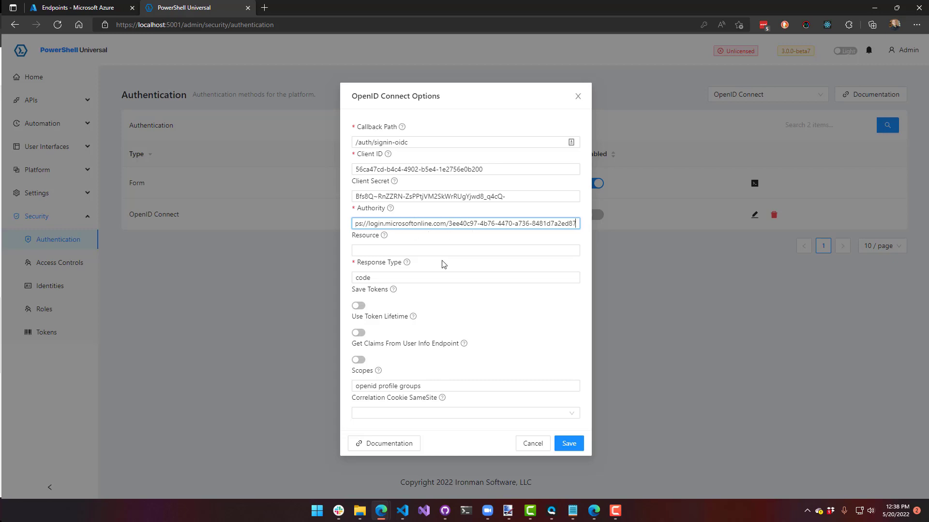
pyautogui.click(465, 249)
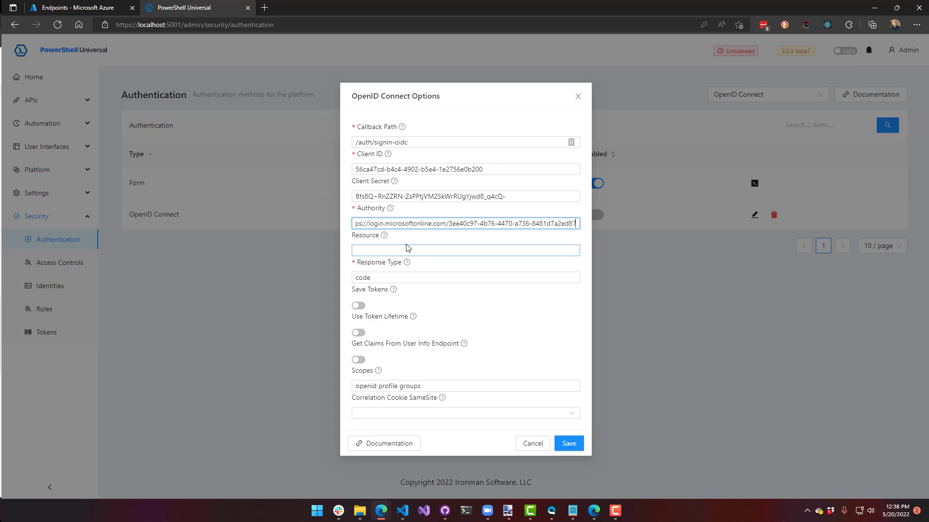
pyautogui.click(465, 250)
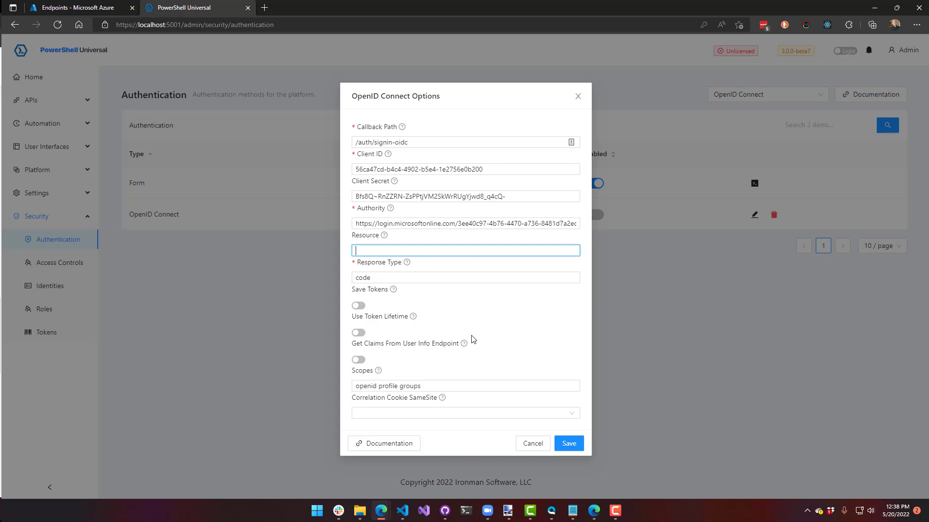
pyautogui.moveTo(495, 334)
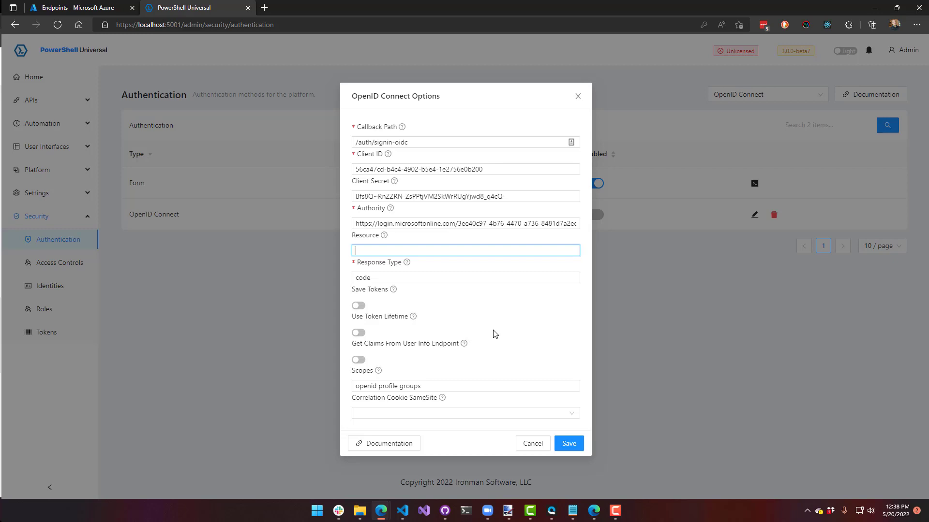
pyautogui.moveTo(462, 308)
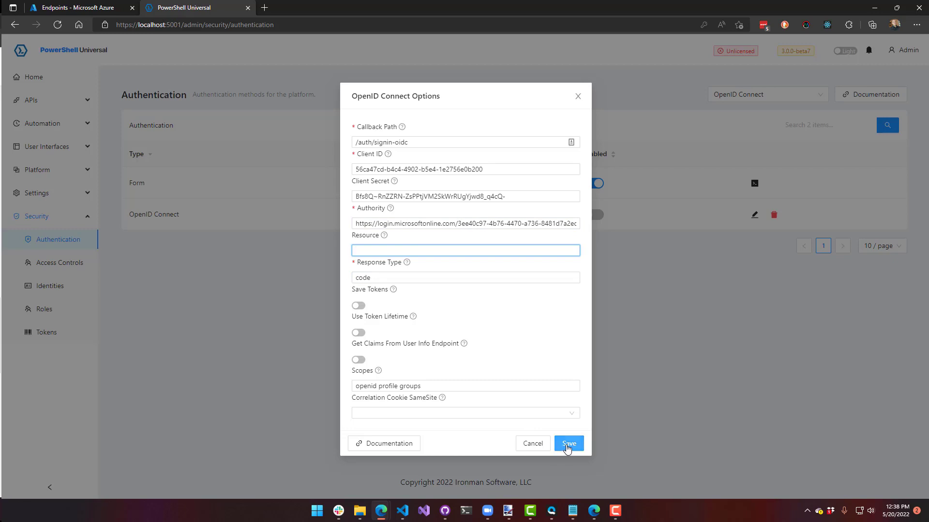
# Step: Save the OpenID Connect settings and enable the method, confirming the warning
pyautogui.click(567, 444)
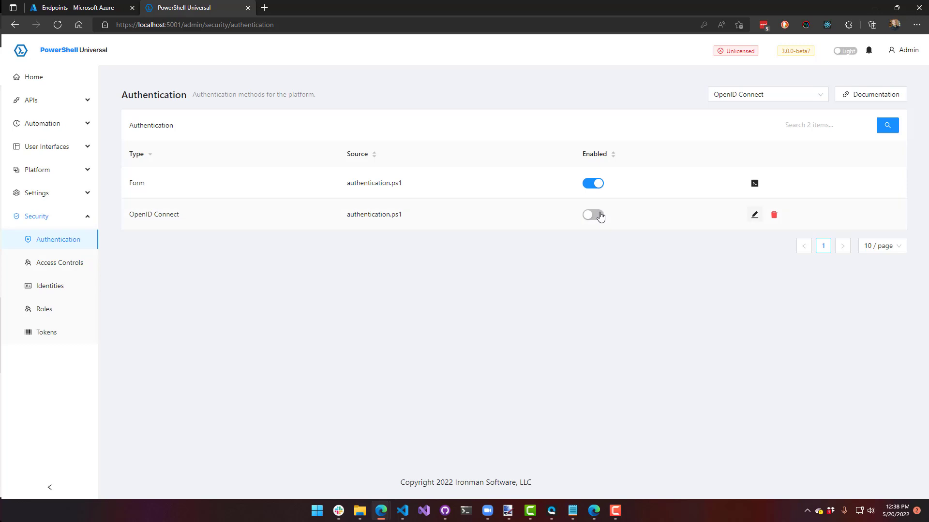
pyautogui.click(592, 215)
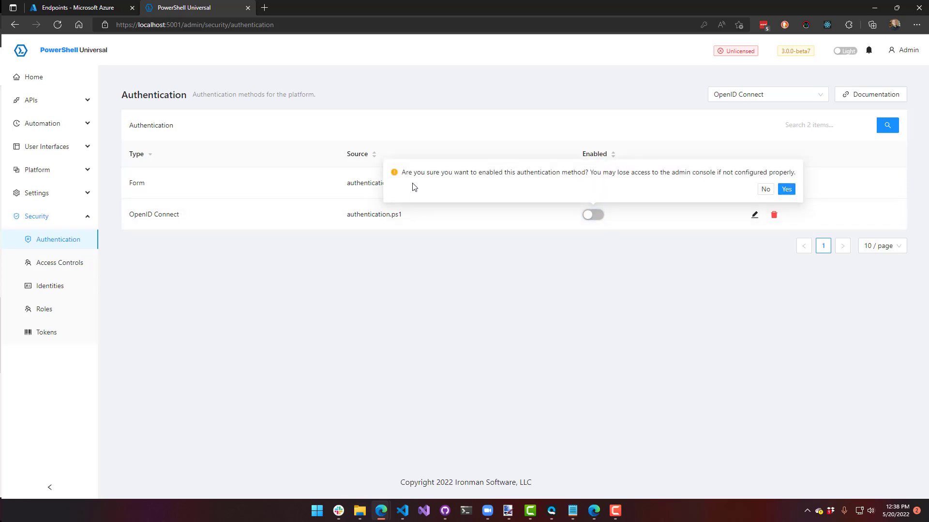
pyautogui.moveTo(601, 404)
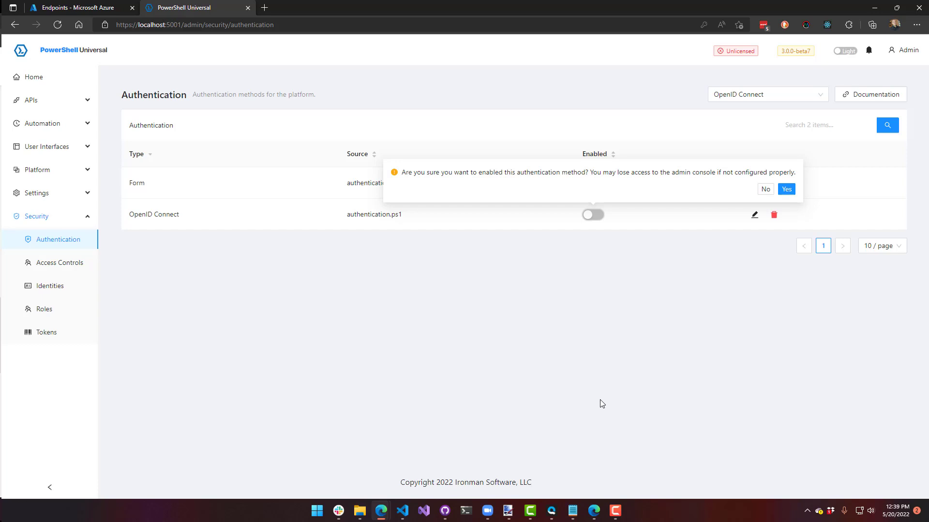
pyautogui.moveTo(654, 185)
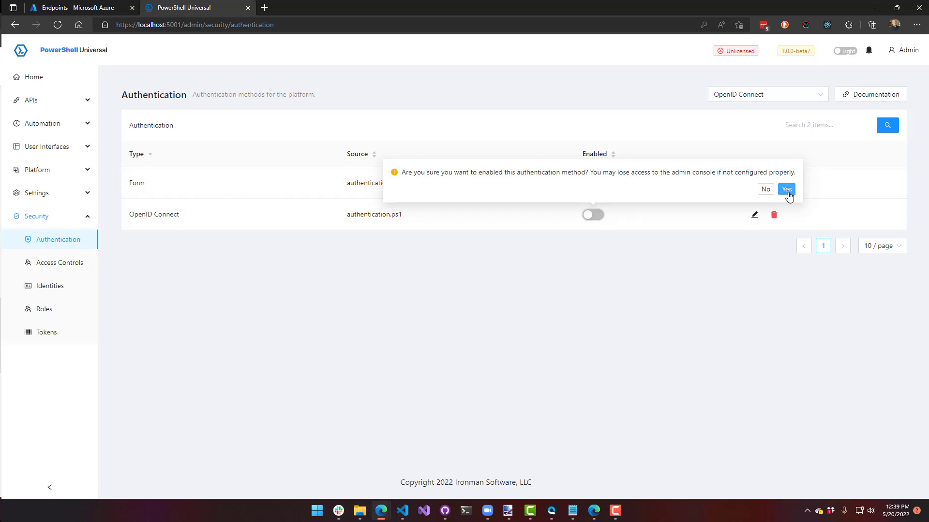
pyautogui.click(785, 189)
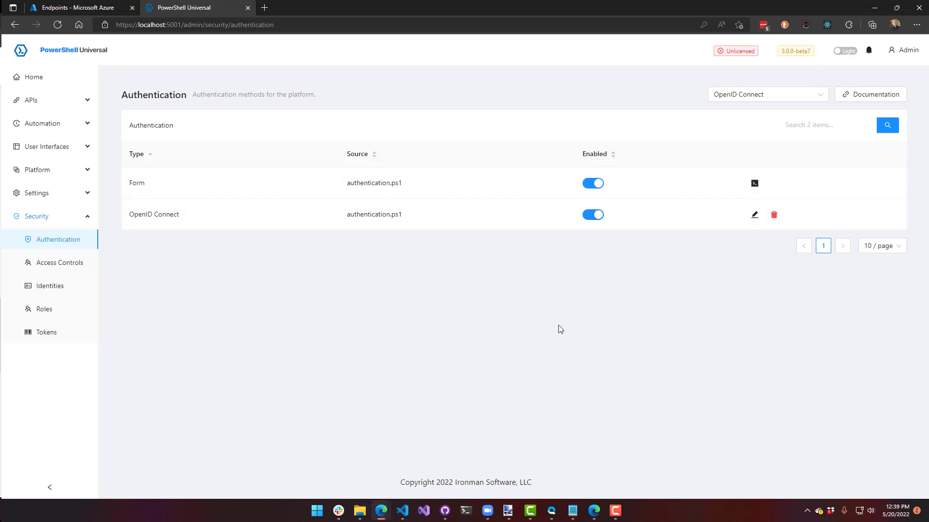
pyautogui.moveTo(889, 59)
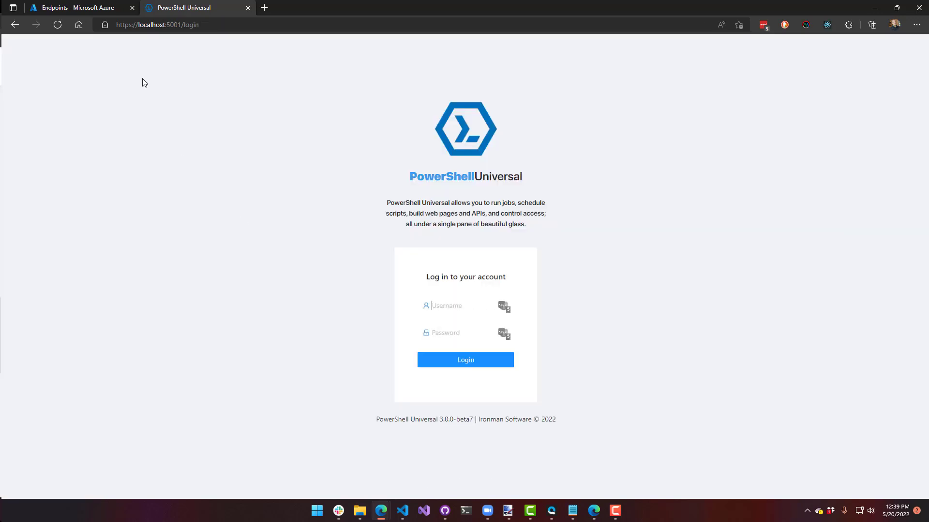
# Step: Sign in with the organization's Azure AD account, consenting on behalf of the organization
pyautogui.write('admin')
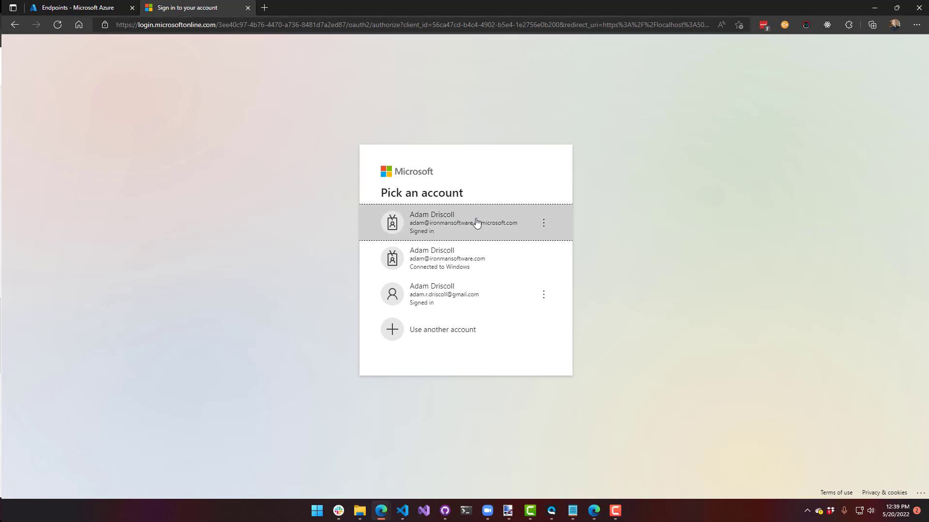
pyautogui.click(465, 223)
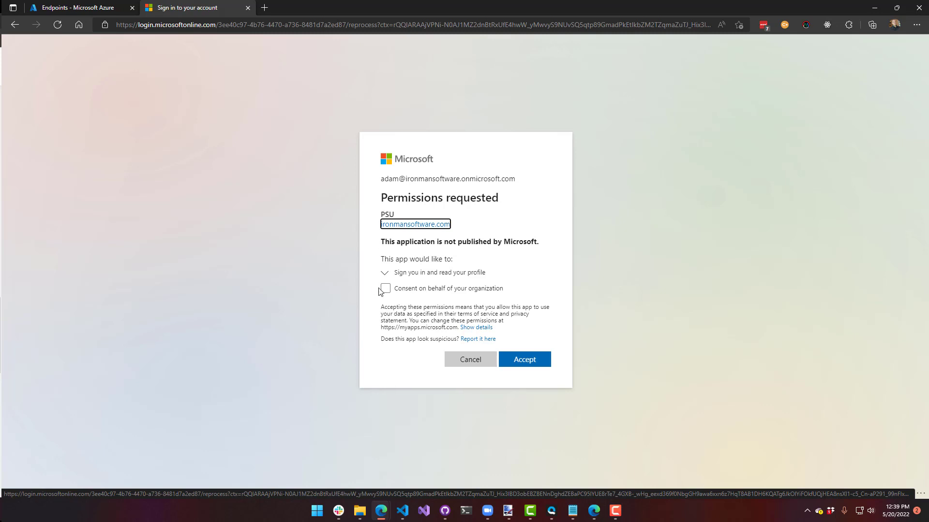
pyautogui.click(385, 291)
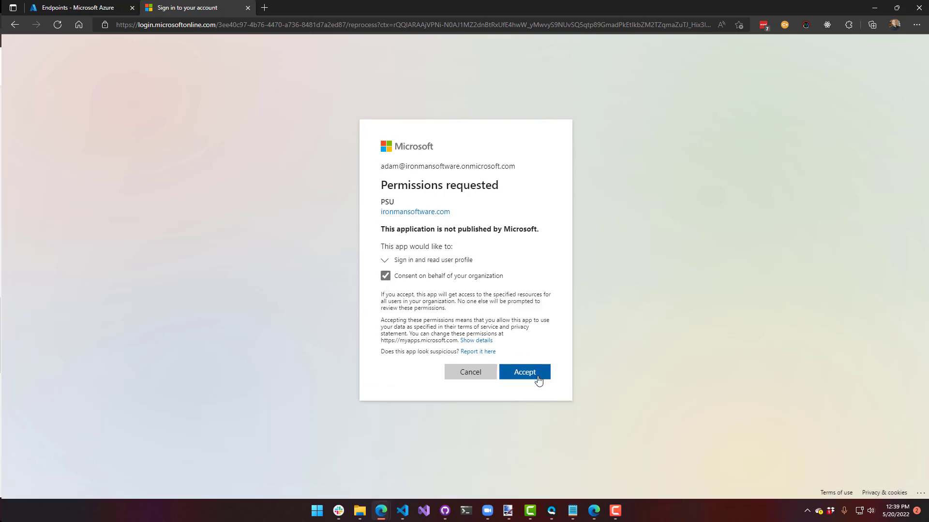
pyautogui.click(523, 371)
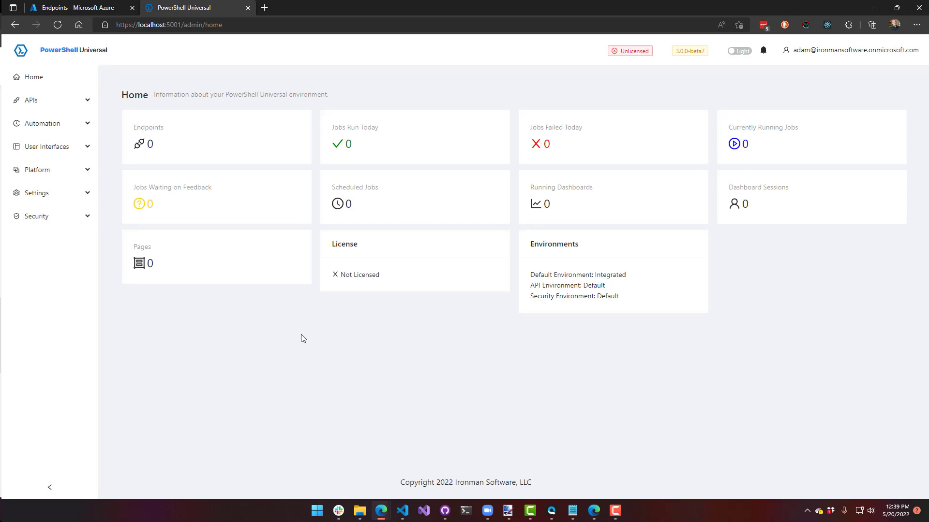
pyautogui.moveTo(410, 360)
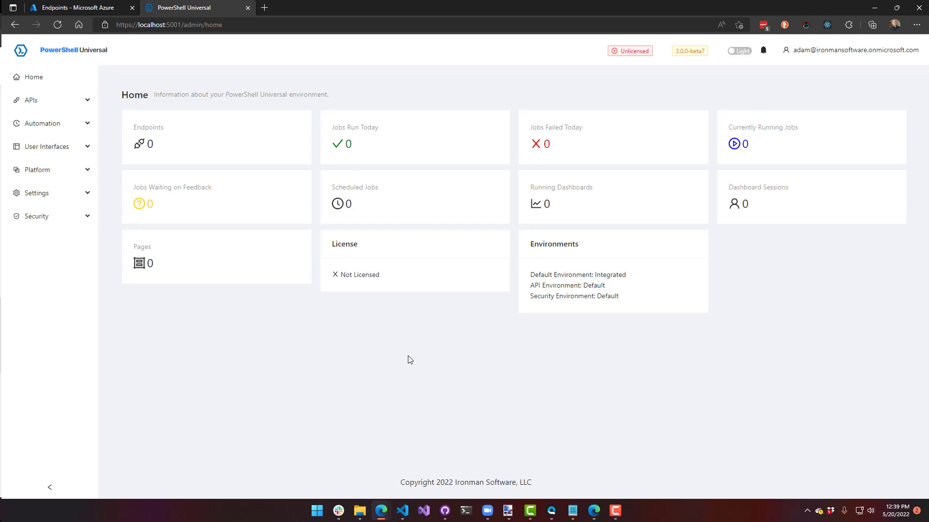
pyautogui.moveTo(793, 55)
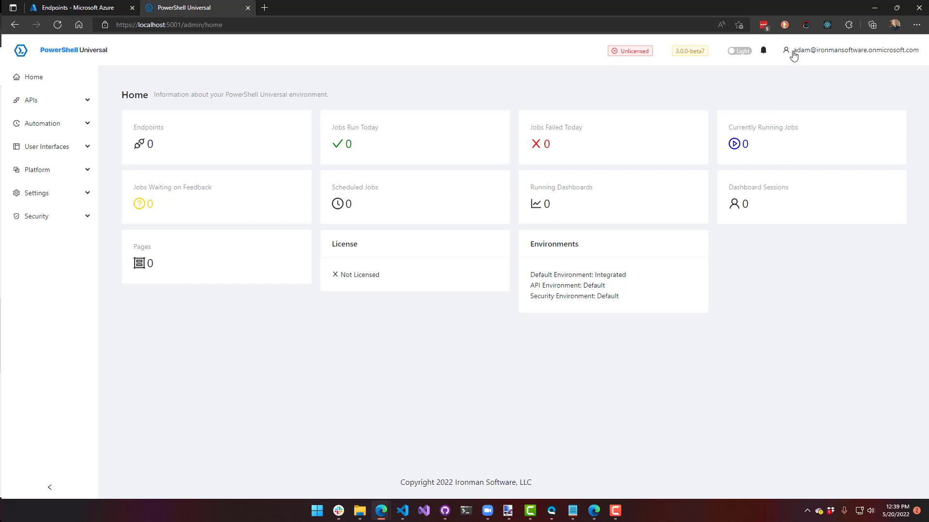
pyautogui.moveTo(824, 59)
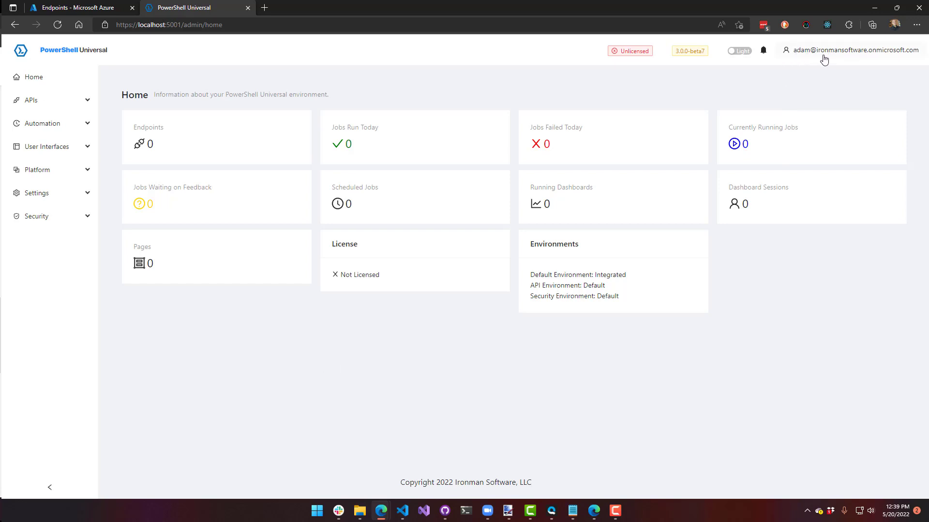
pyautogui.moveTo(872, 350)
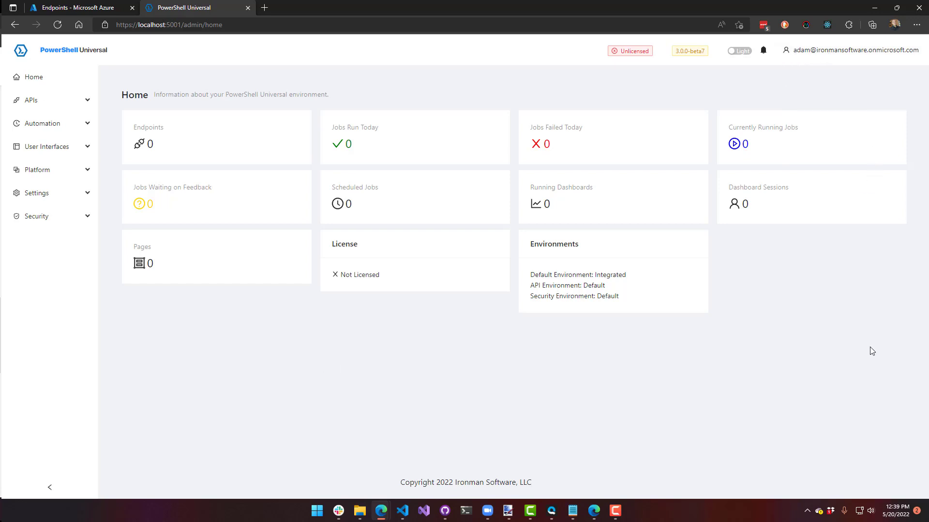
pyautogui.moveTo(93, 234)
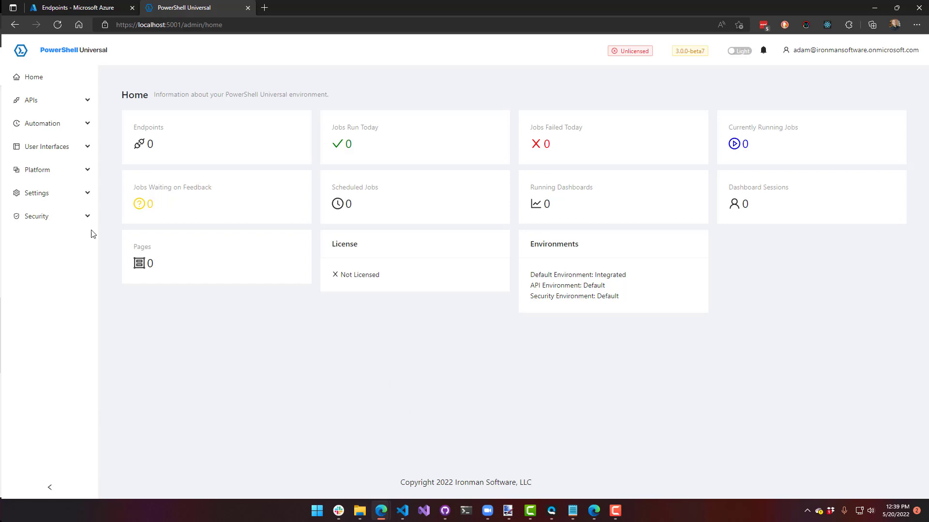
# Step: View the signed-in user's claims on the Roles page, inspecting group ids on the third page
pyautogui.click(36, 215)
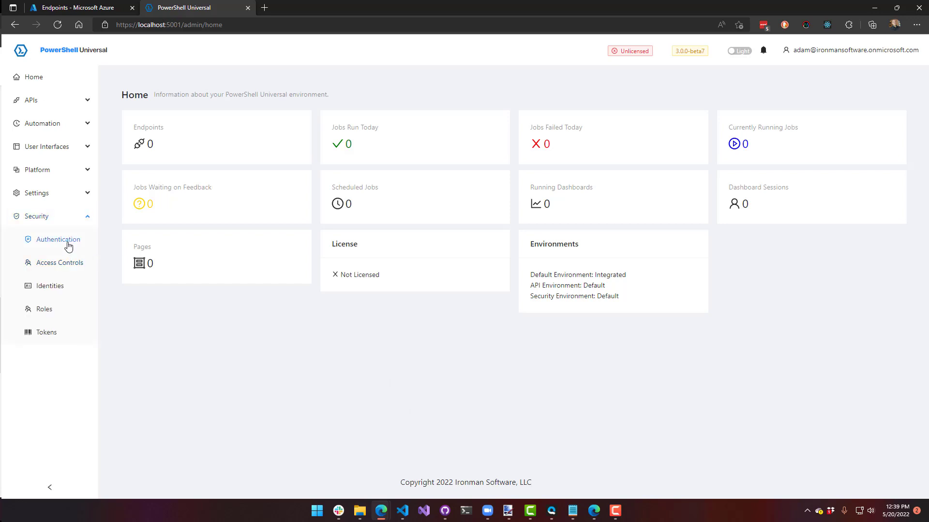
pyautogui.click(44, 309)
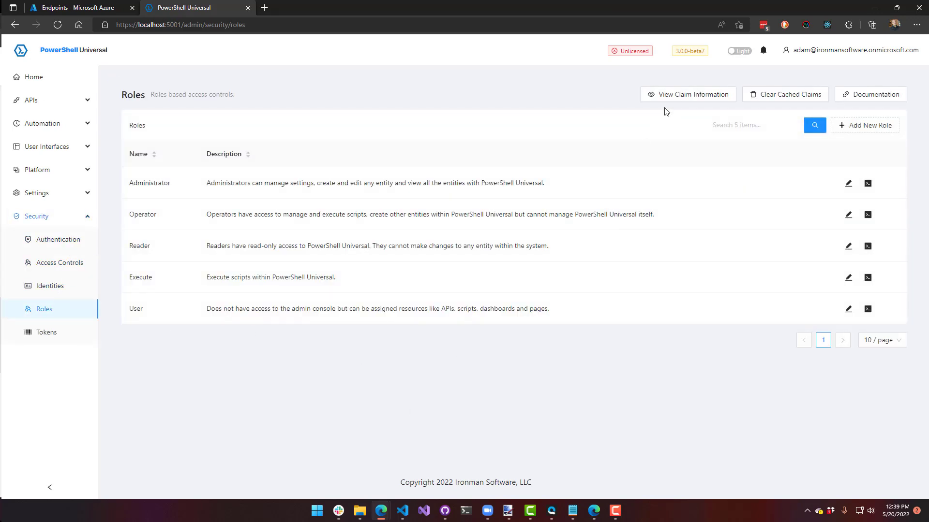
pyautogui.click(687, 94)
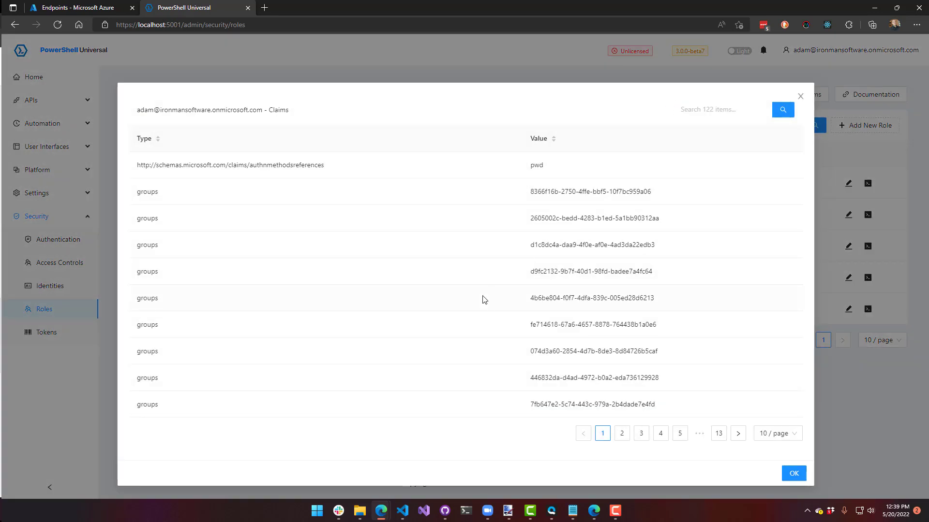
pyautogui.moveTo(248, 264)
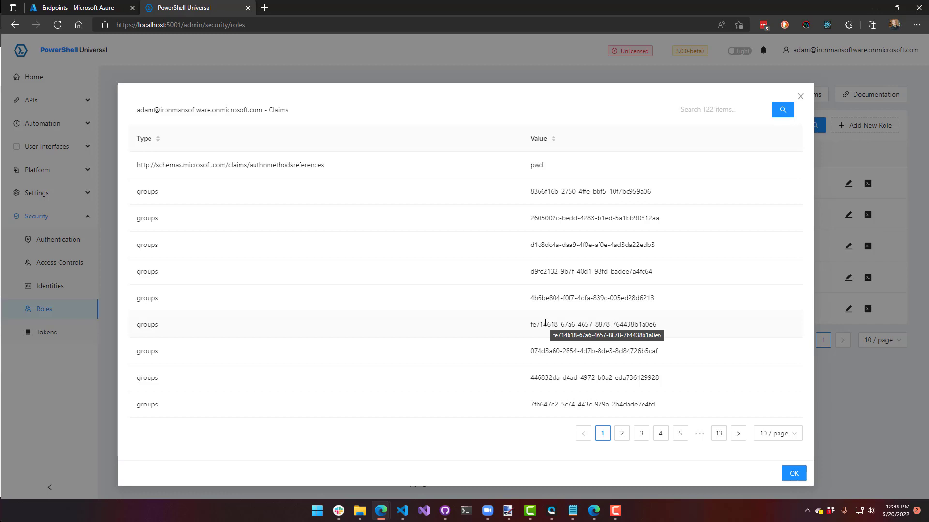
pyautogui.moveTo(659, 412)
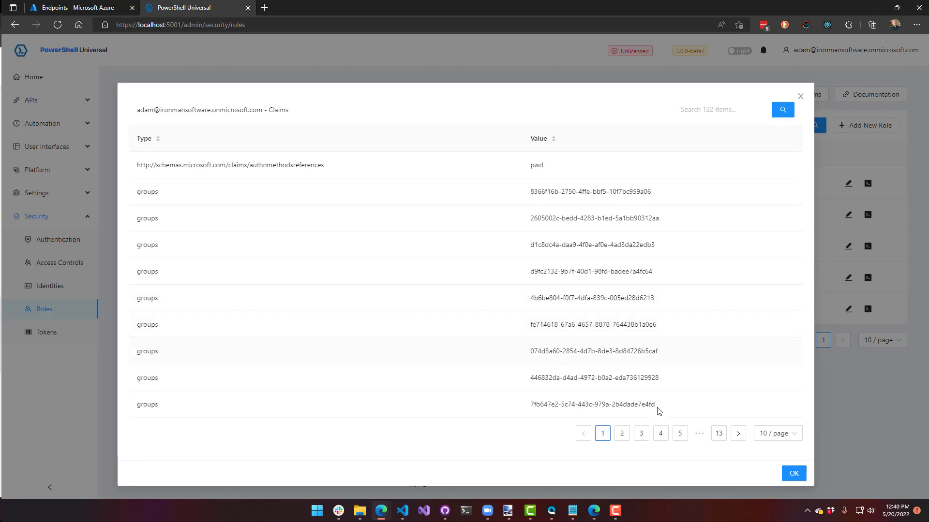
pyautogui.click(640, 433)
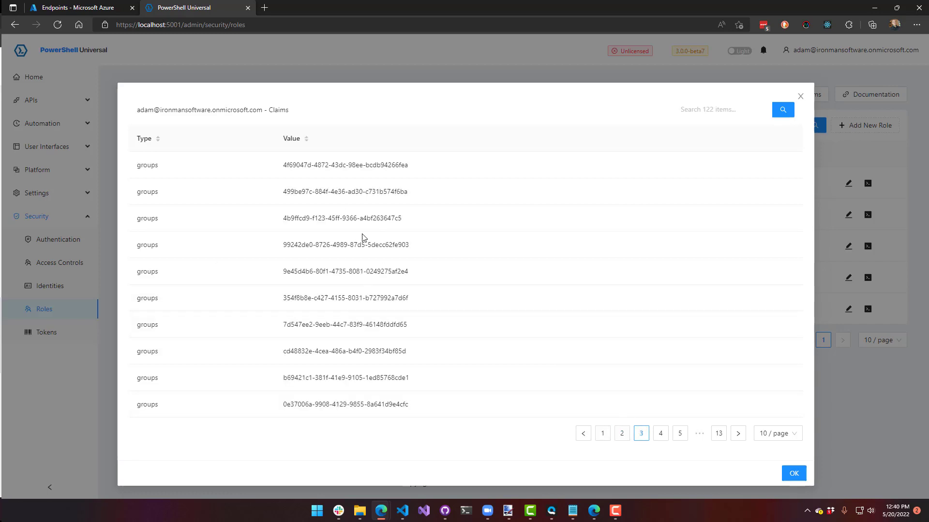
pyautogui.doubleClick(296, 165)
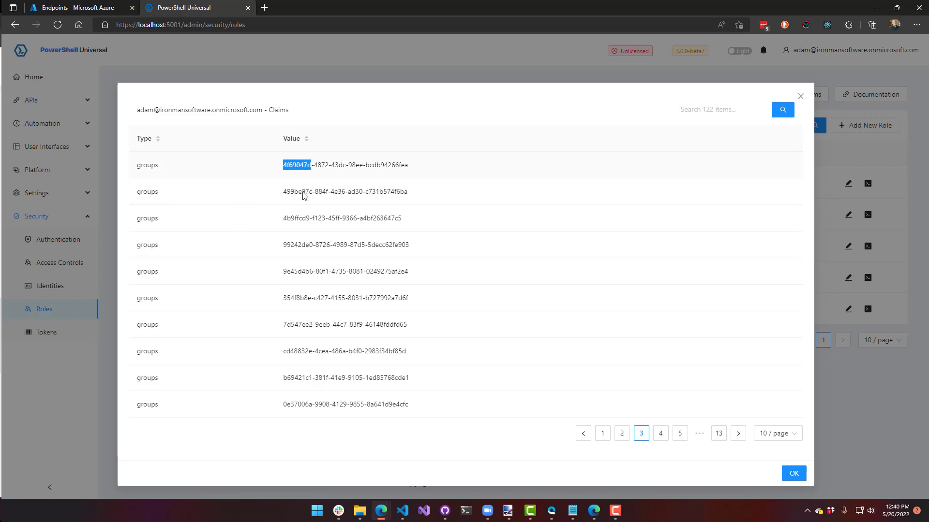
pyautogui.moveTo(582, 263)
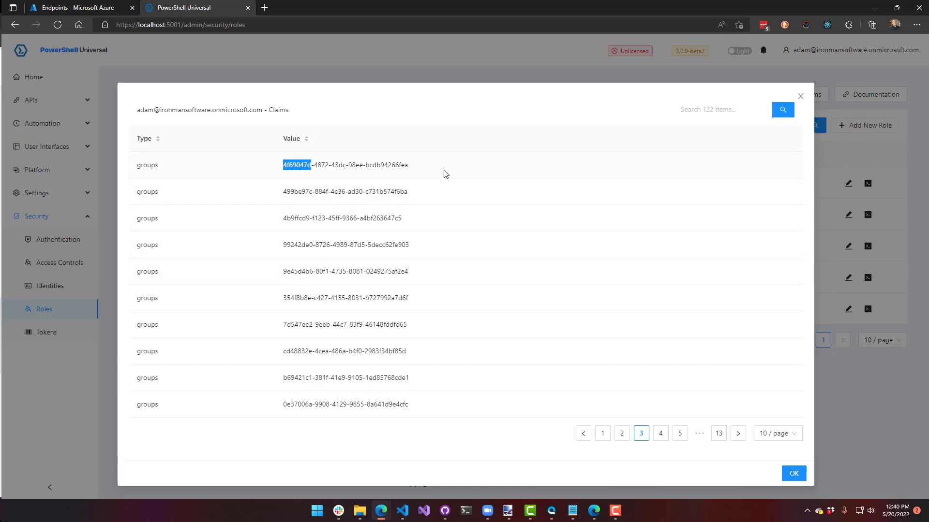
pyautogui.doubleClick(345, 164)
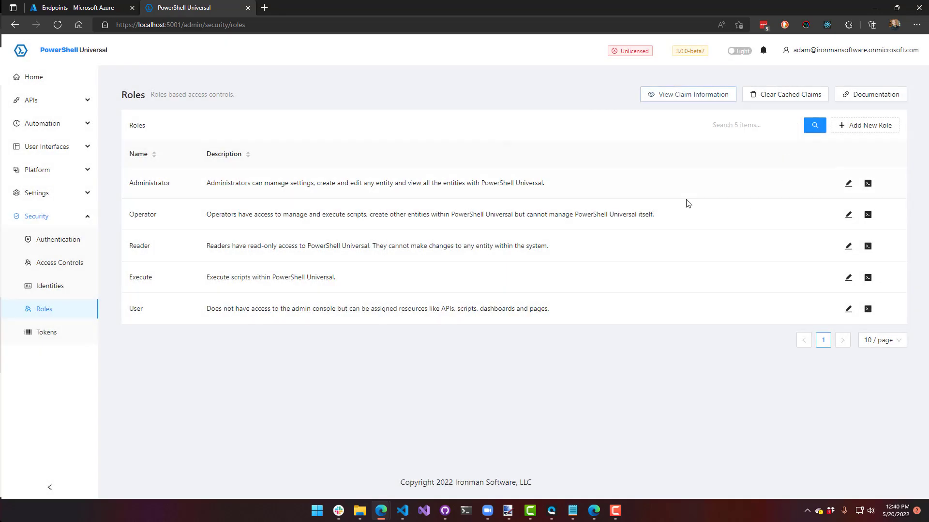
pyautogui.click(847, 183)
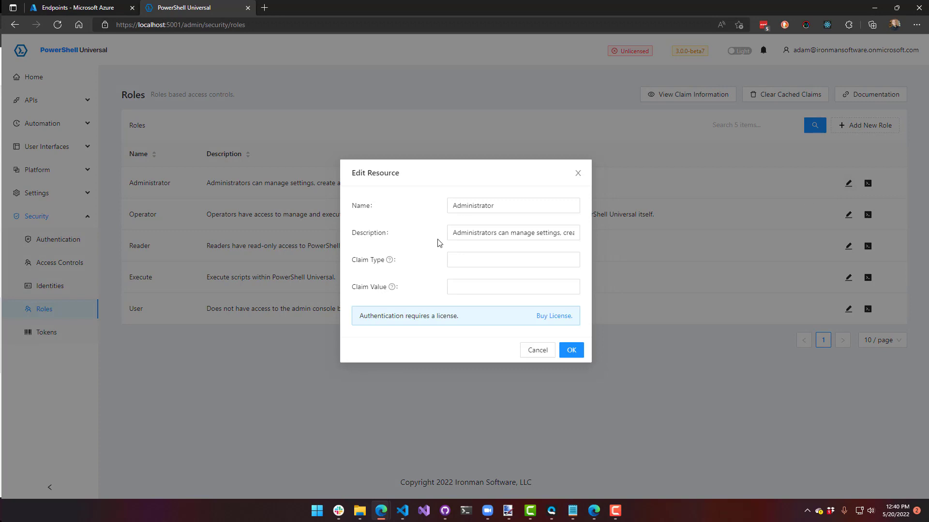
pyautogui.write('gr')
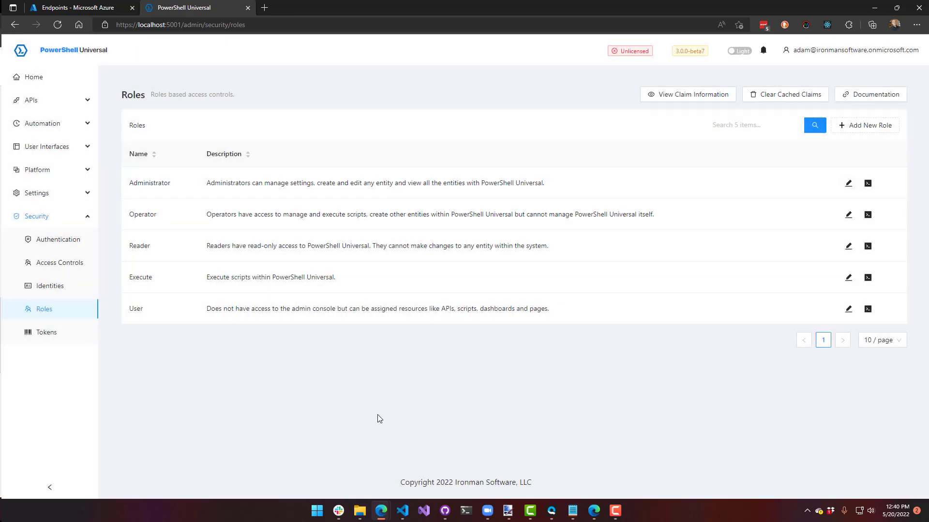
pyautogui.moveTo(400, 404)
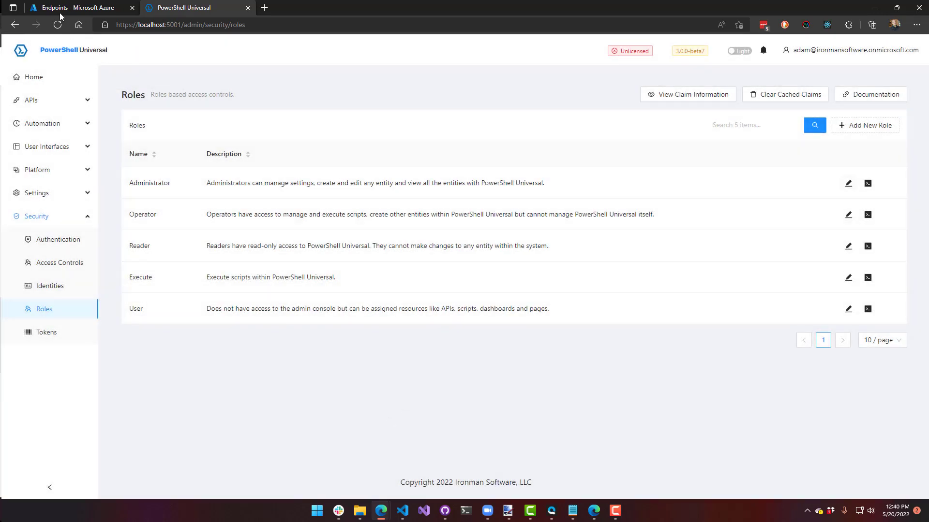
pyautogui.click(77, 7)
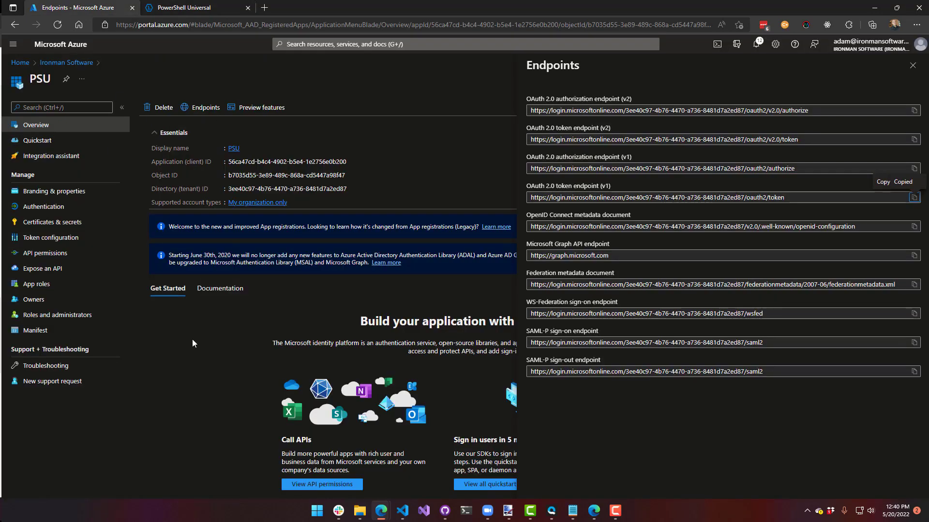
pyautogui.click(195, 7)
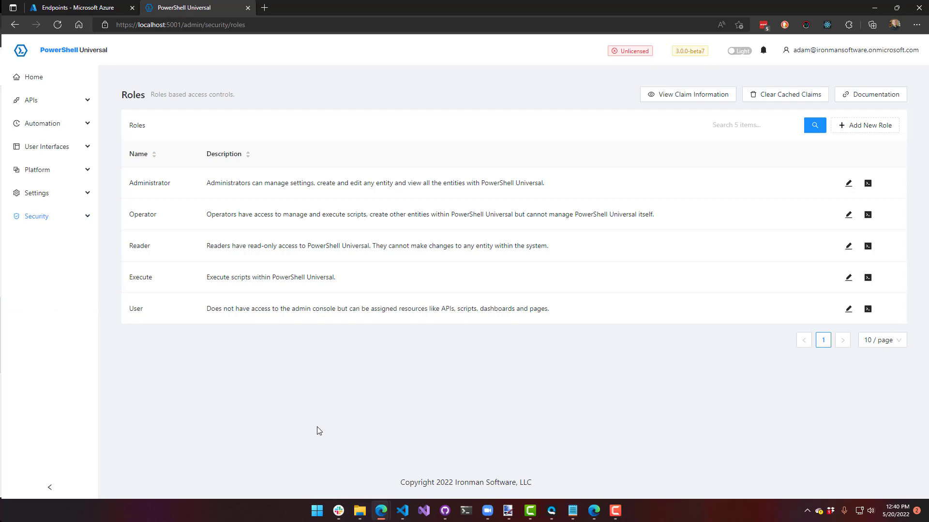
pyautogui.moveTo(214, 404)
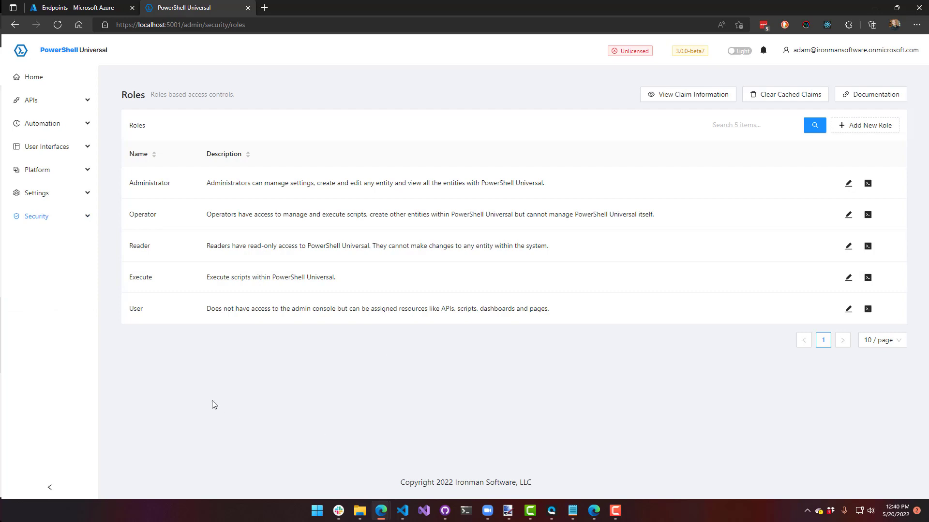
# Step: Log out and sign back in as the local admin account through the form login
pyautogui.click(178, 25)
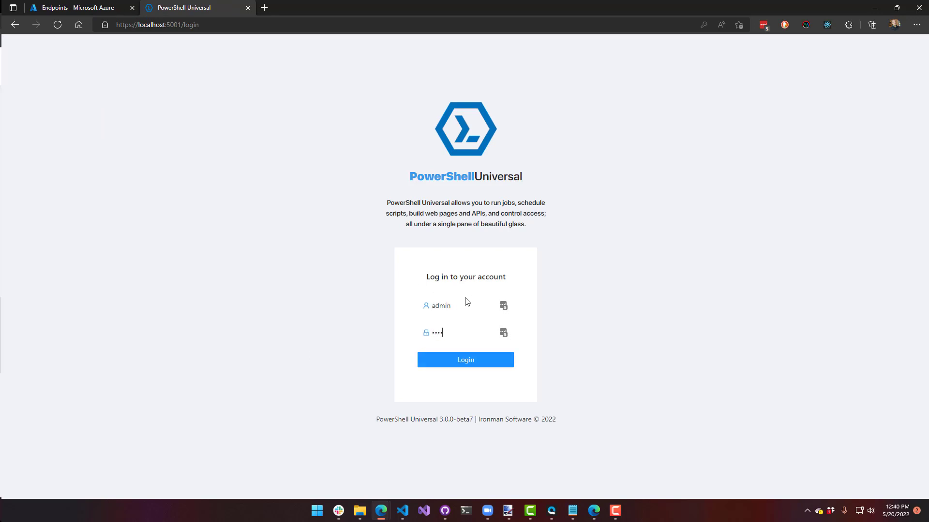
pyautogui.click(465, 359)
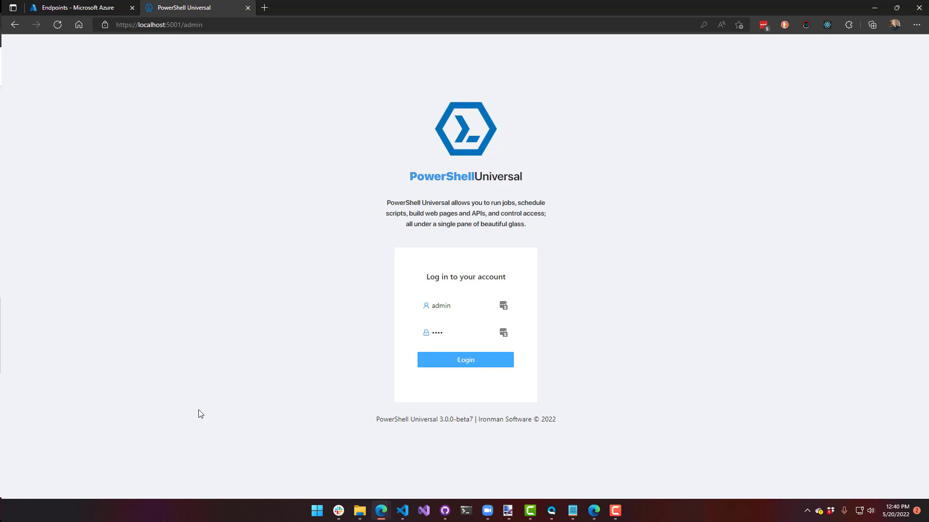
pyautogui.click(465, 359)
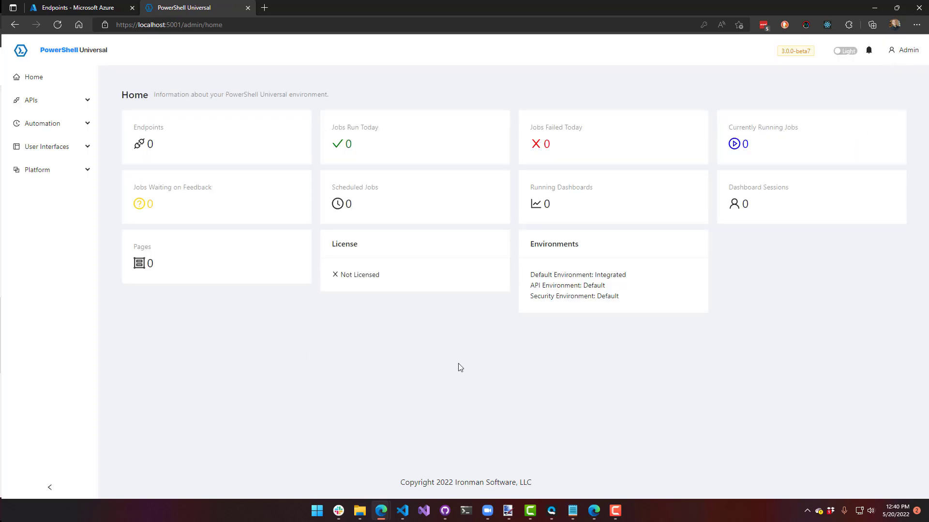
pyautogui.moveTo(210, 420)
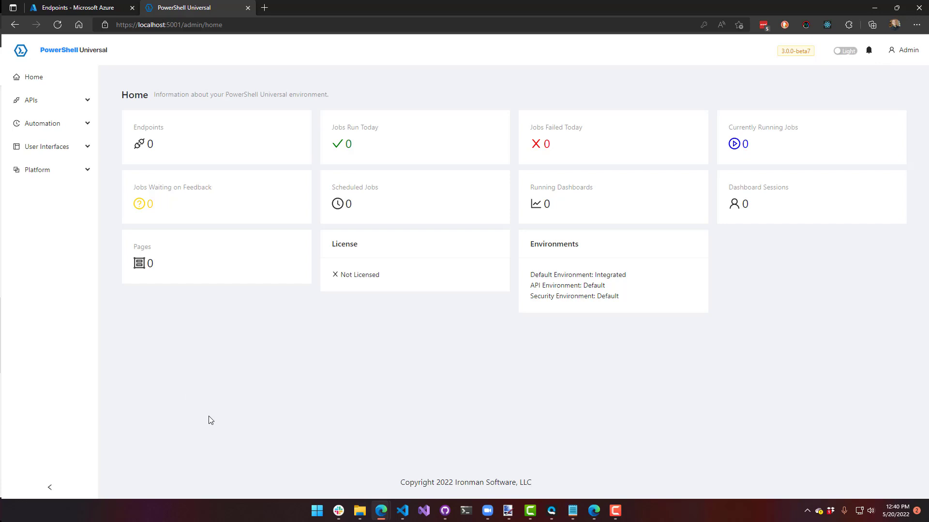
pyautogui.moveTo(355, 398)
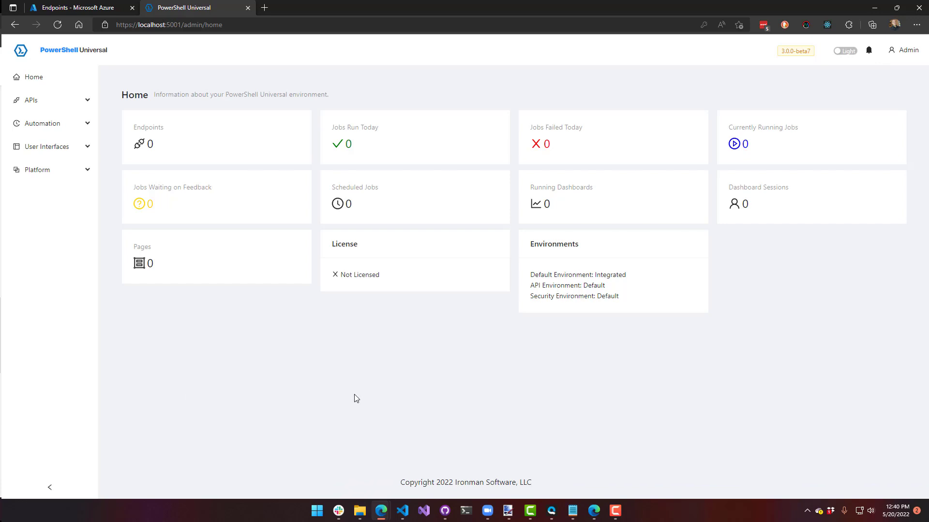
pyautogui.moveTo(343, 403)
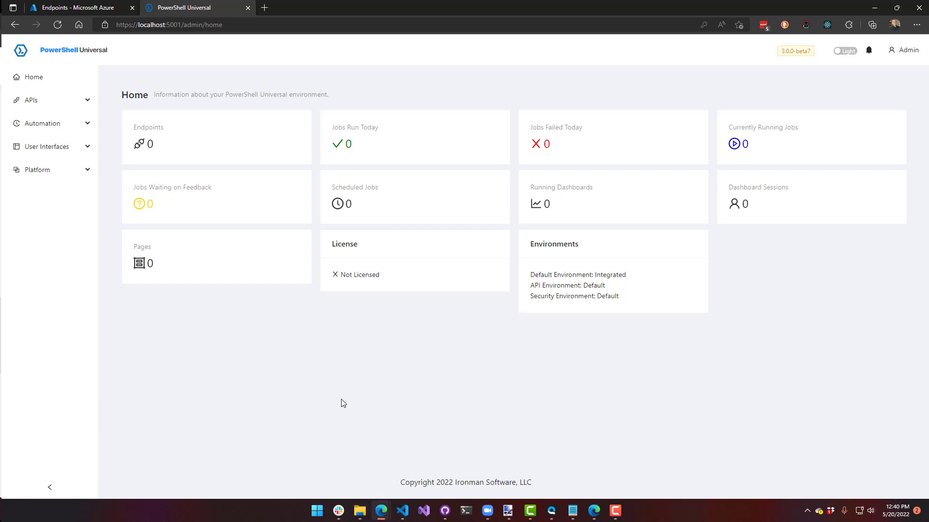
pyautogui.moveTo(38, 171)
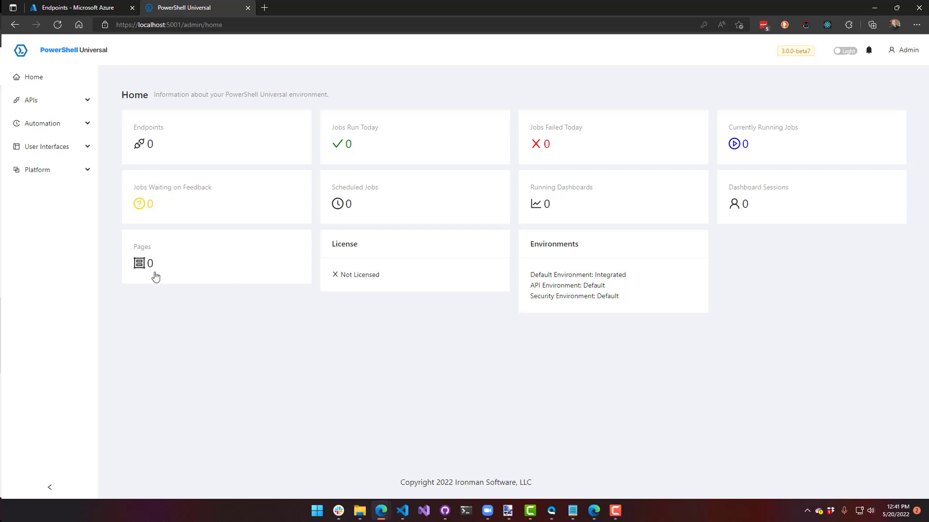
# Step: Expand and collapse the Platform section to check the pages this account sees
pyautogui.click(38, 170)
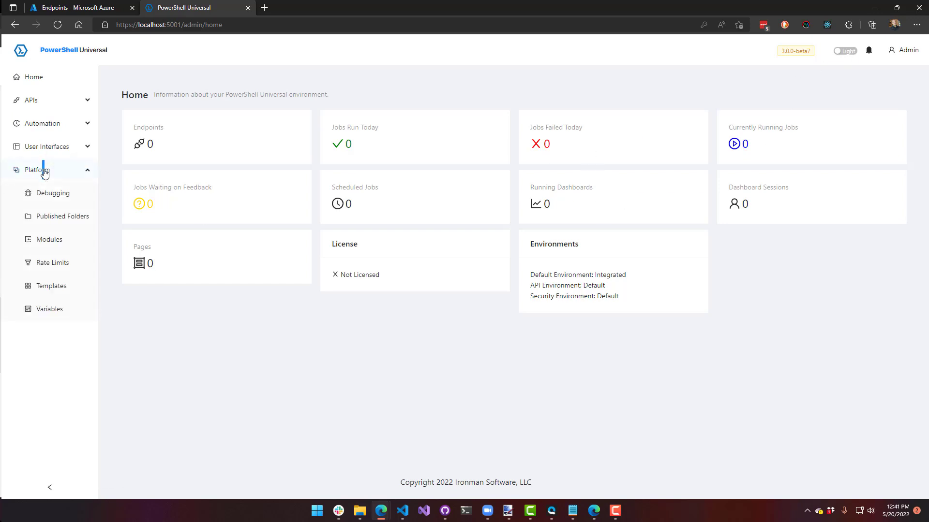
pyautogui.click(38, 170)
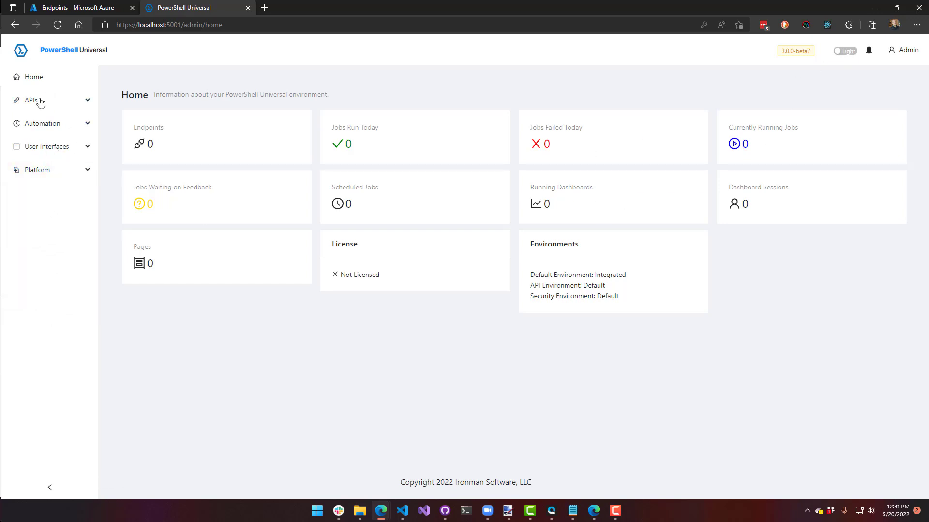
# Step: Sign in with the Azure AD account and expand then collapse the Security navigation section
pyautogui.click(168, 26)
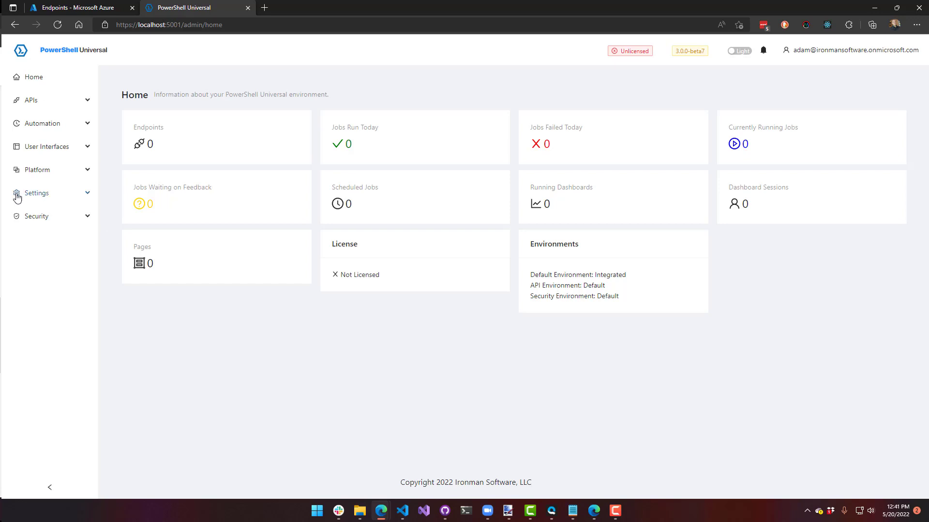
pyautogui.click(35, 215)
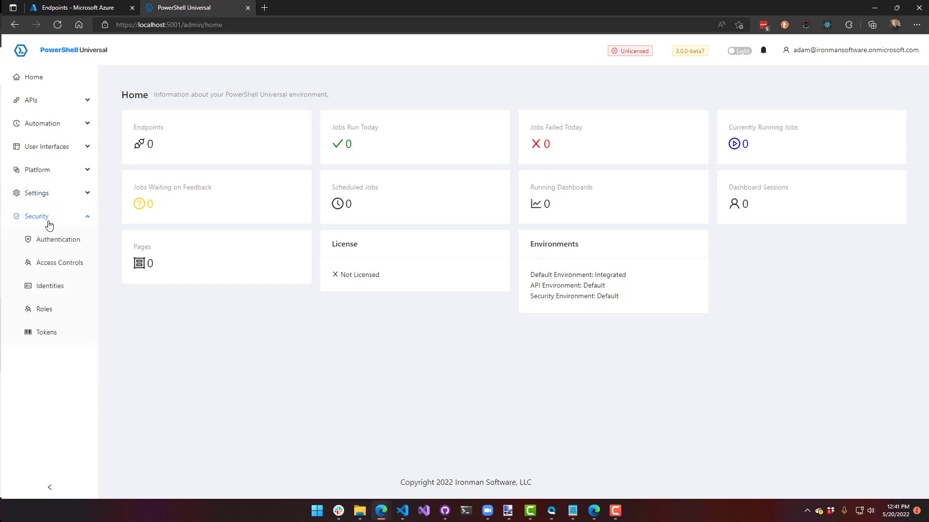
pyautogui.click(37, 216)
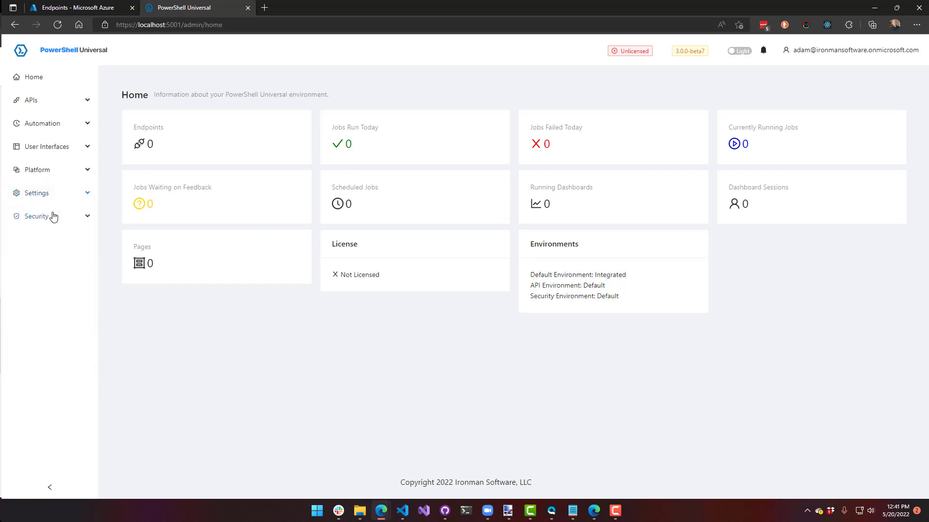
pyautogui.moveTo(386, 378)
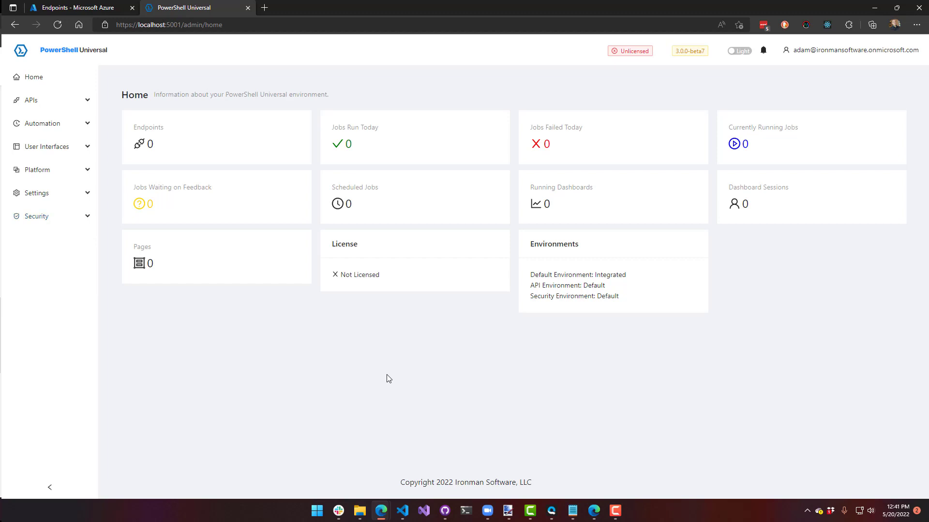